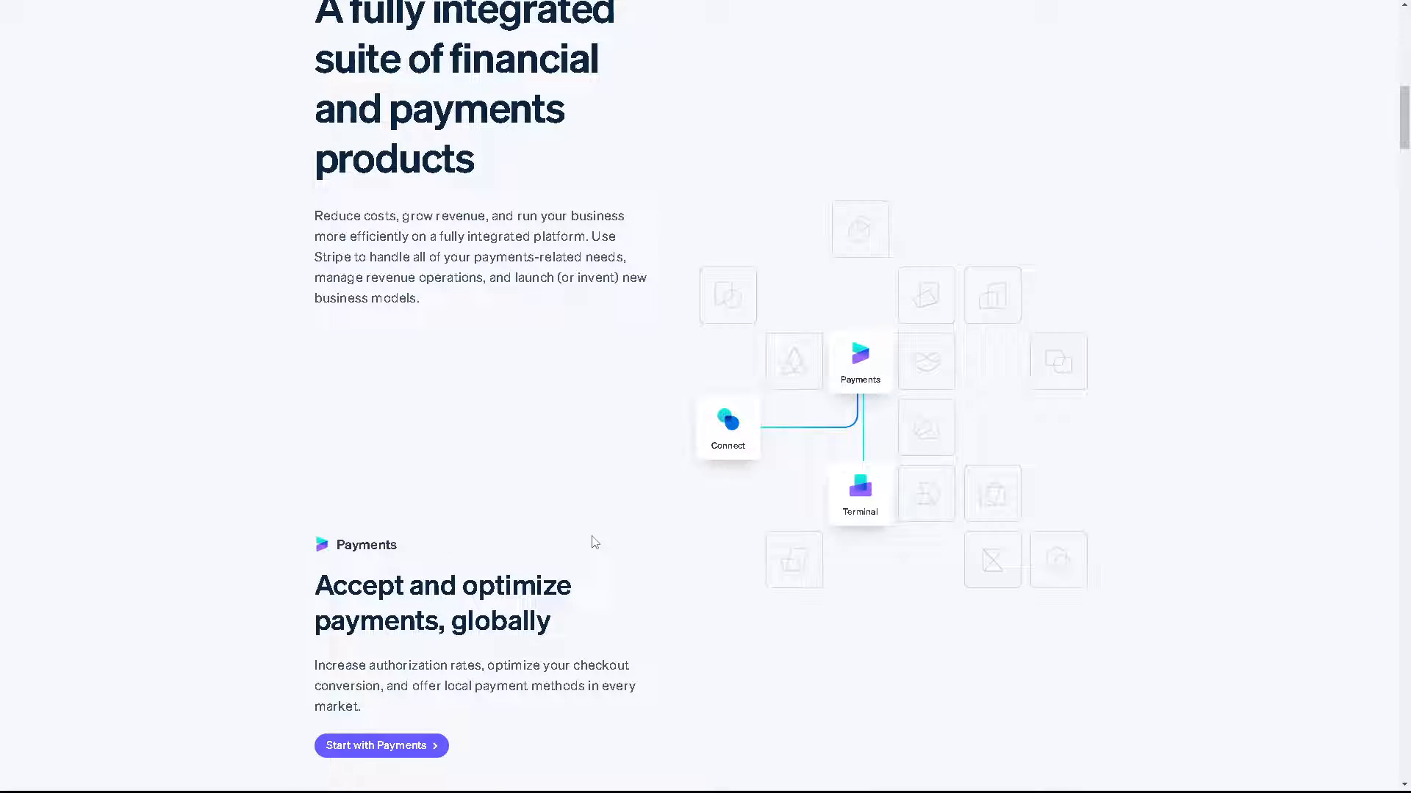
- Sign in to the Stripe account to reach the Customers overview showing Helpful Harv
scroll(down, 3)
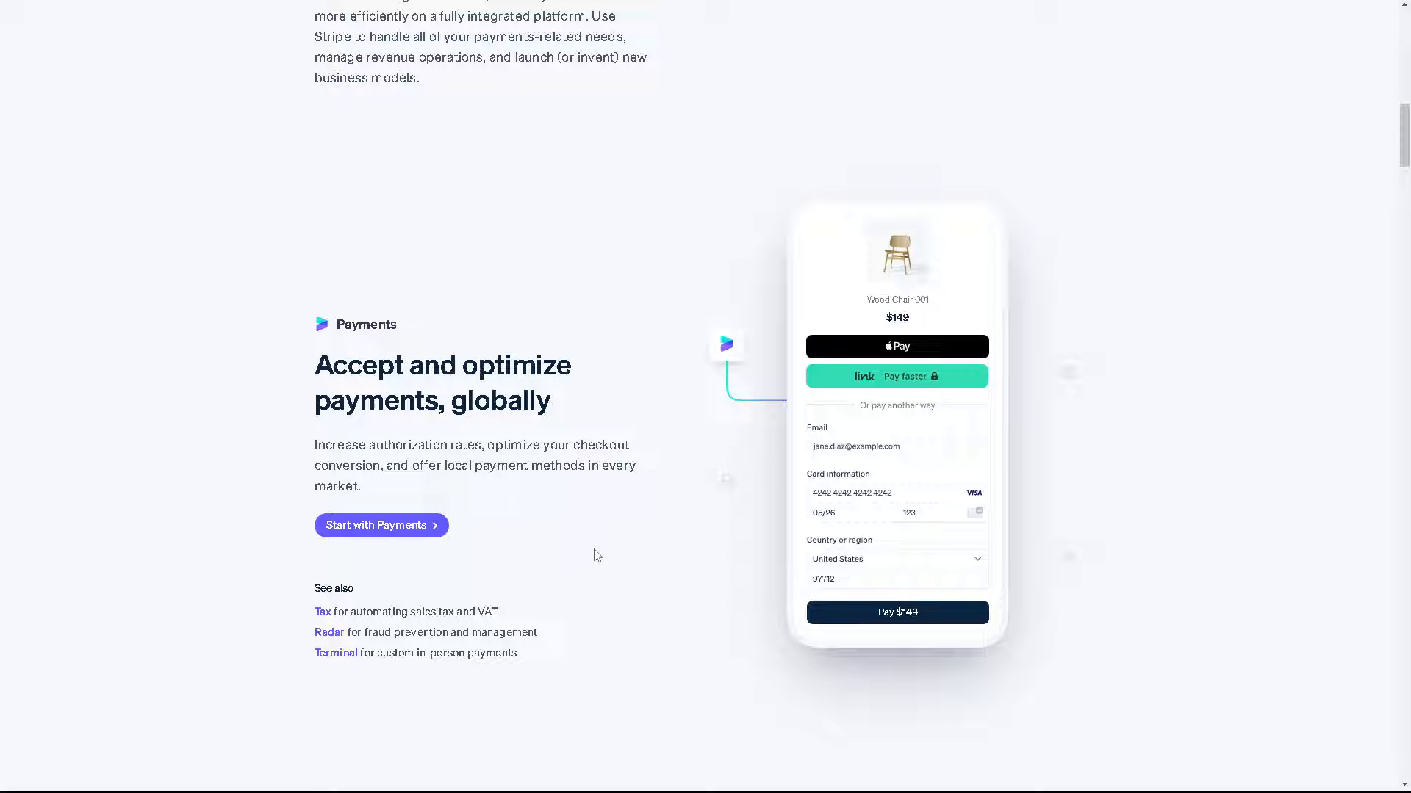
scroll(down, 3)
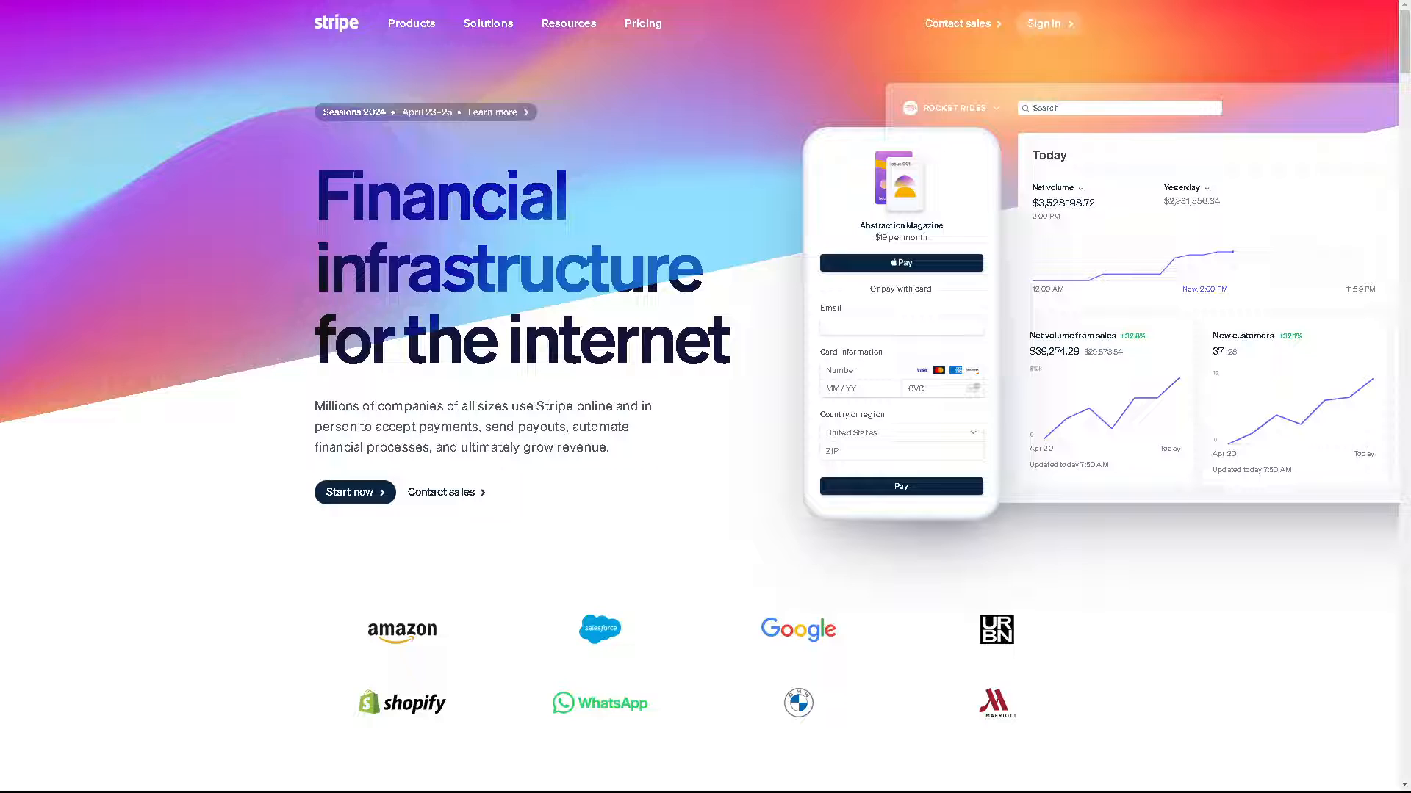
mouse_move(1047, 28)
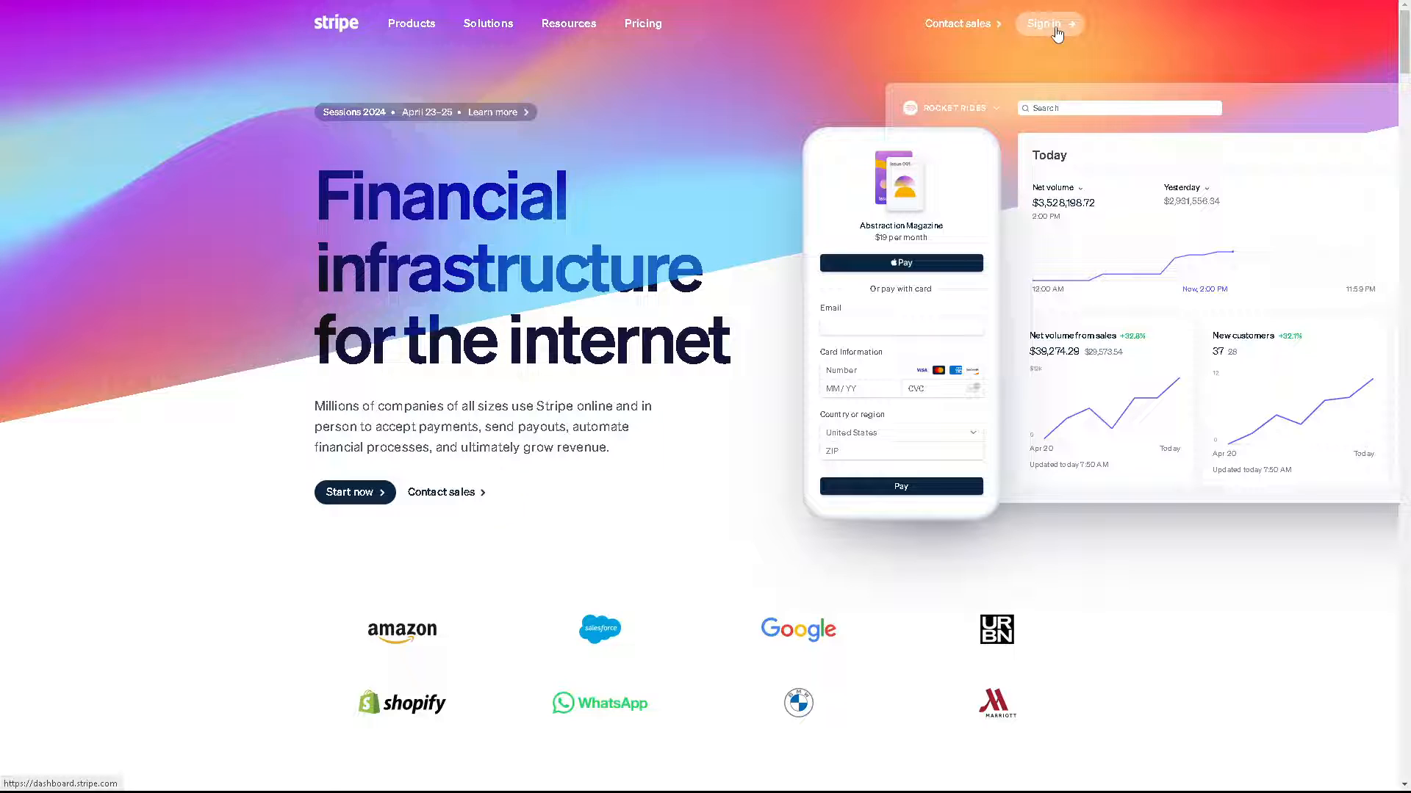
click(1048, 25)
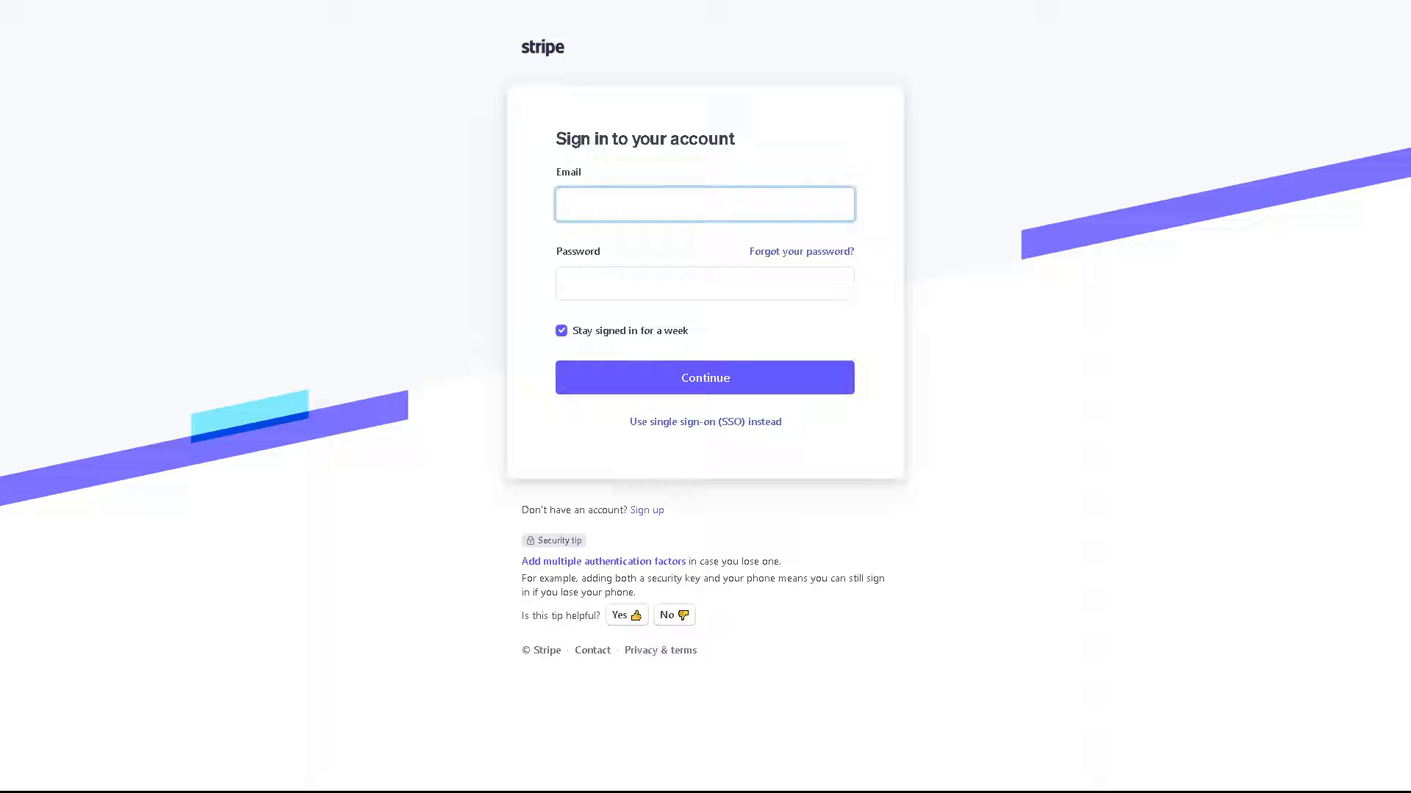
click(705, 377)
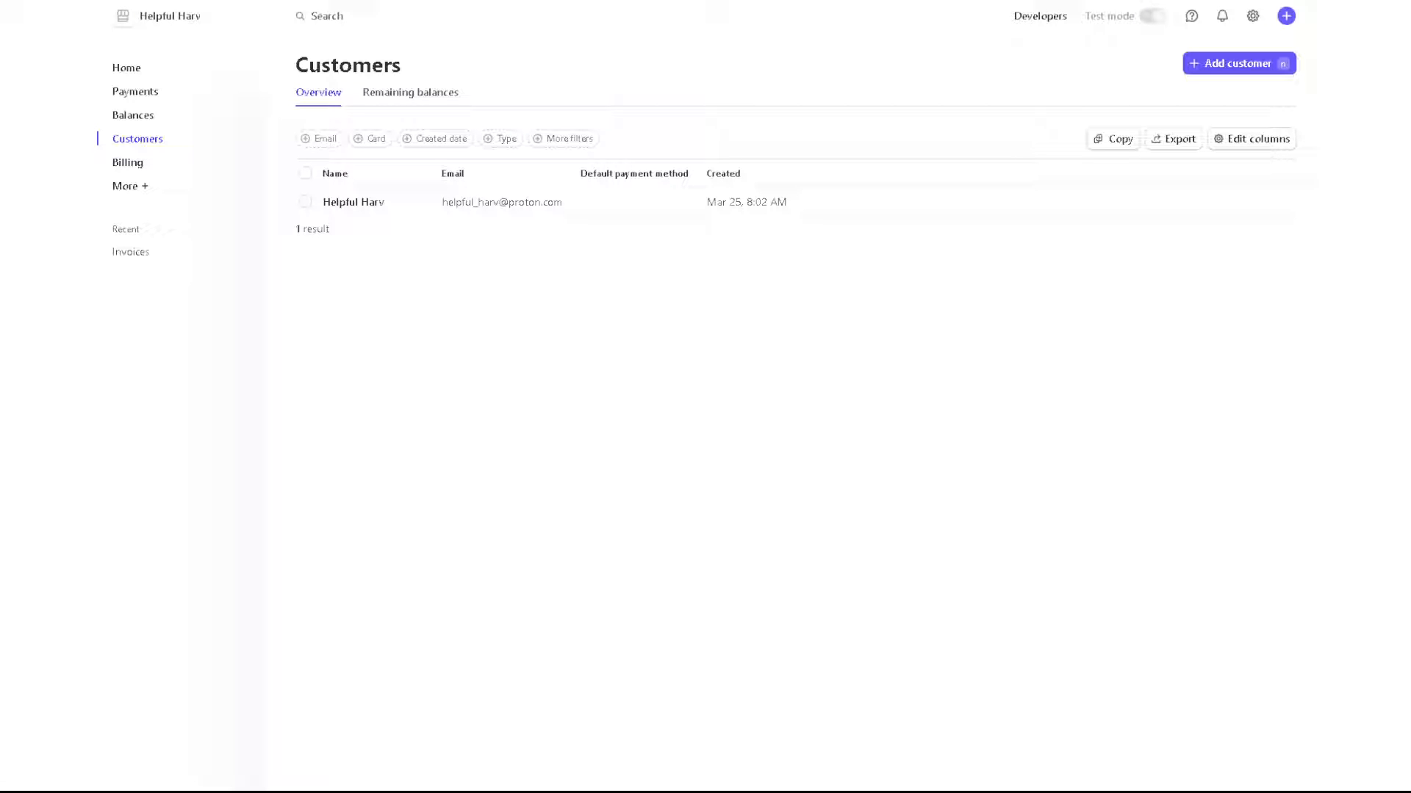
mouse_move(972, 322)
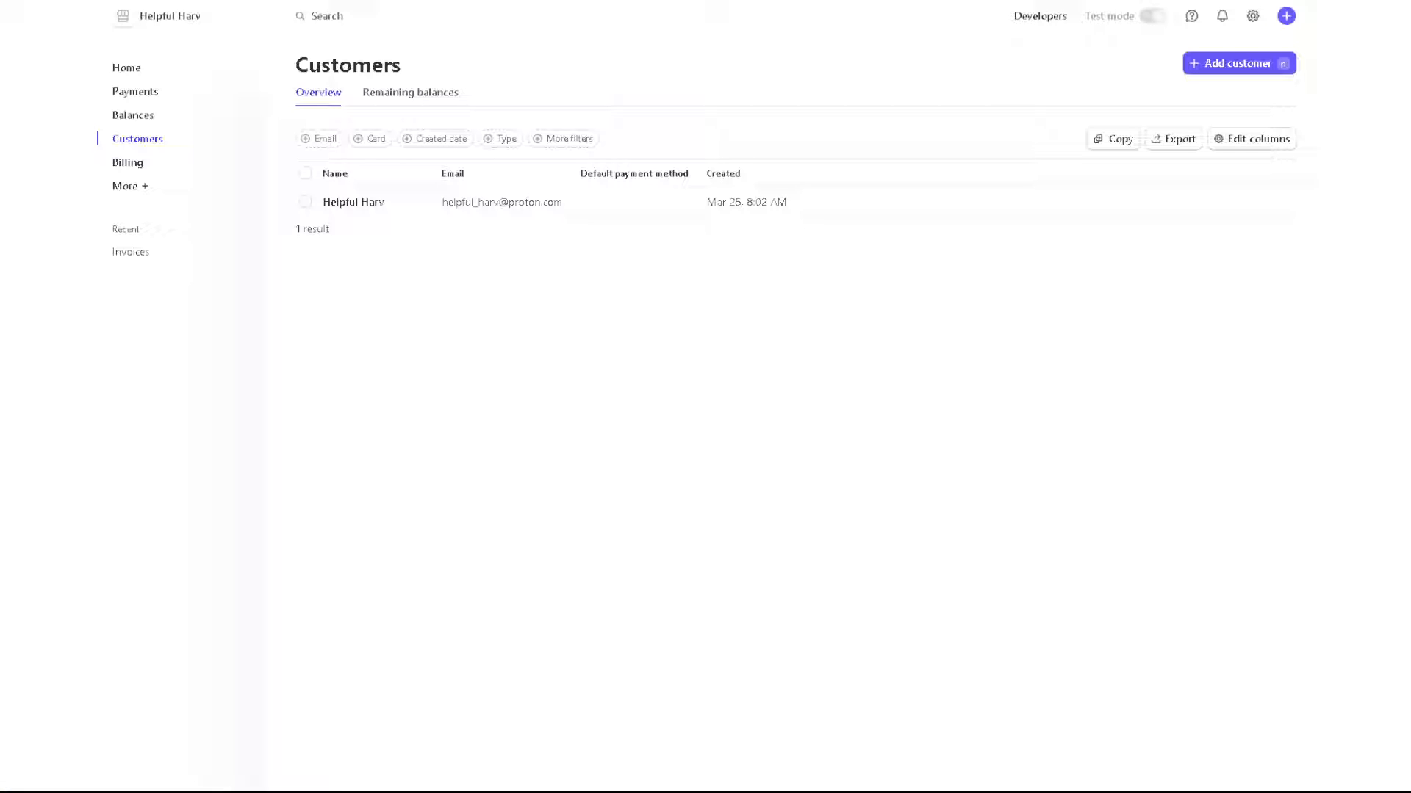
mouse_move(1252, 16)
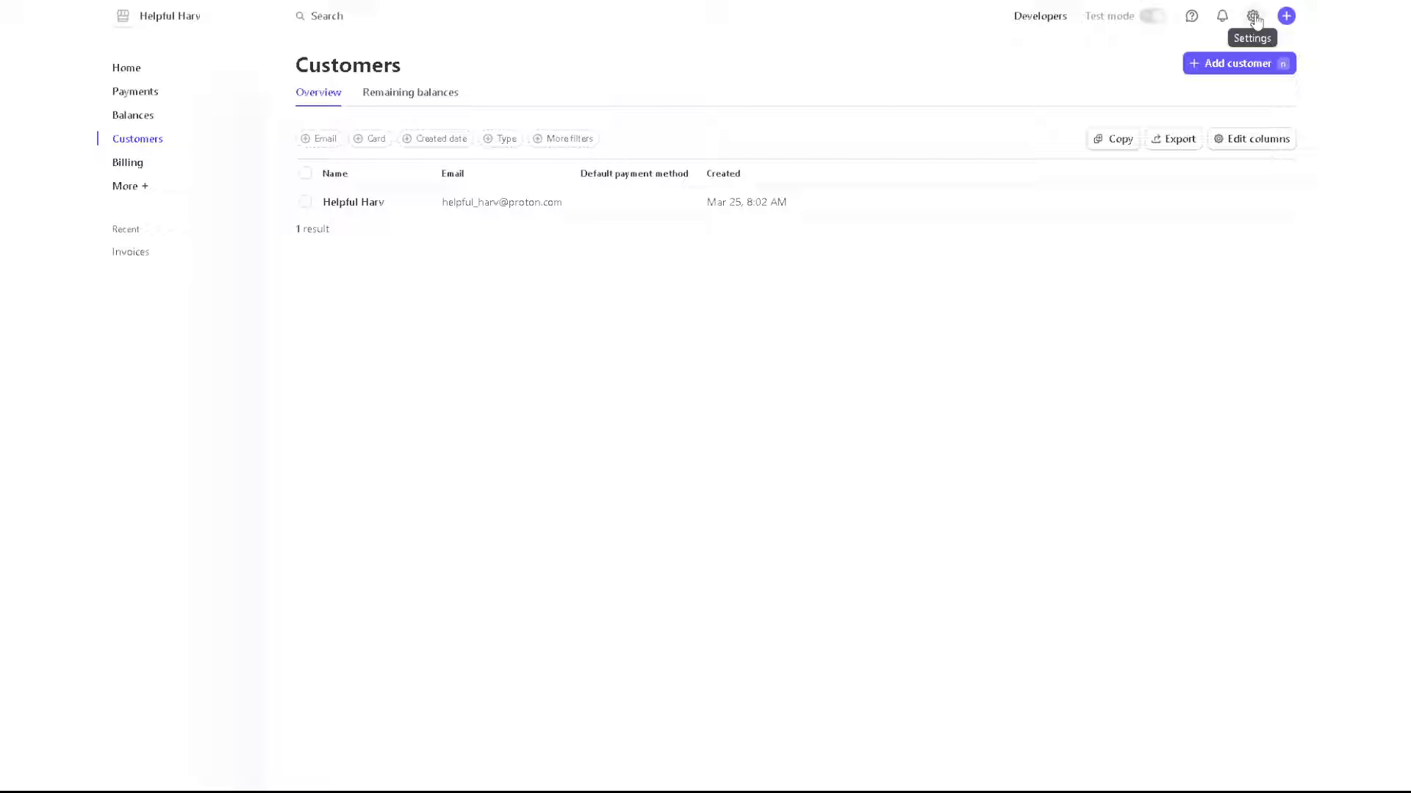
- Open Settings from the gear menu, then the Business settings for Helpful Harv
click(1253, 15)
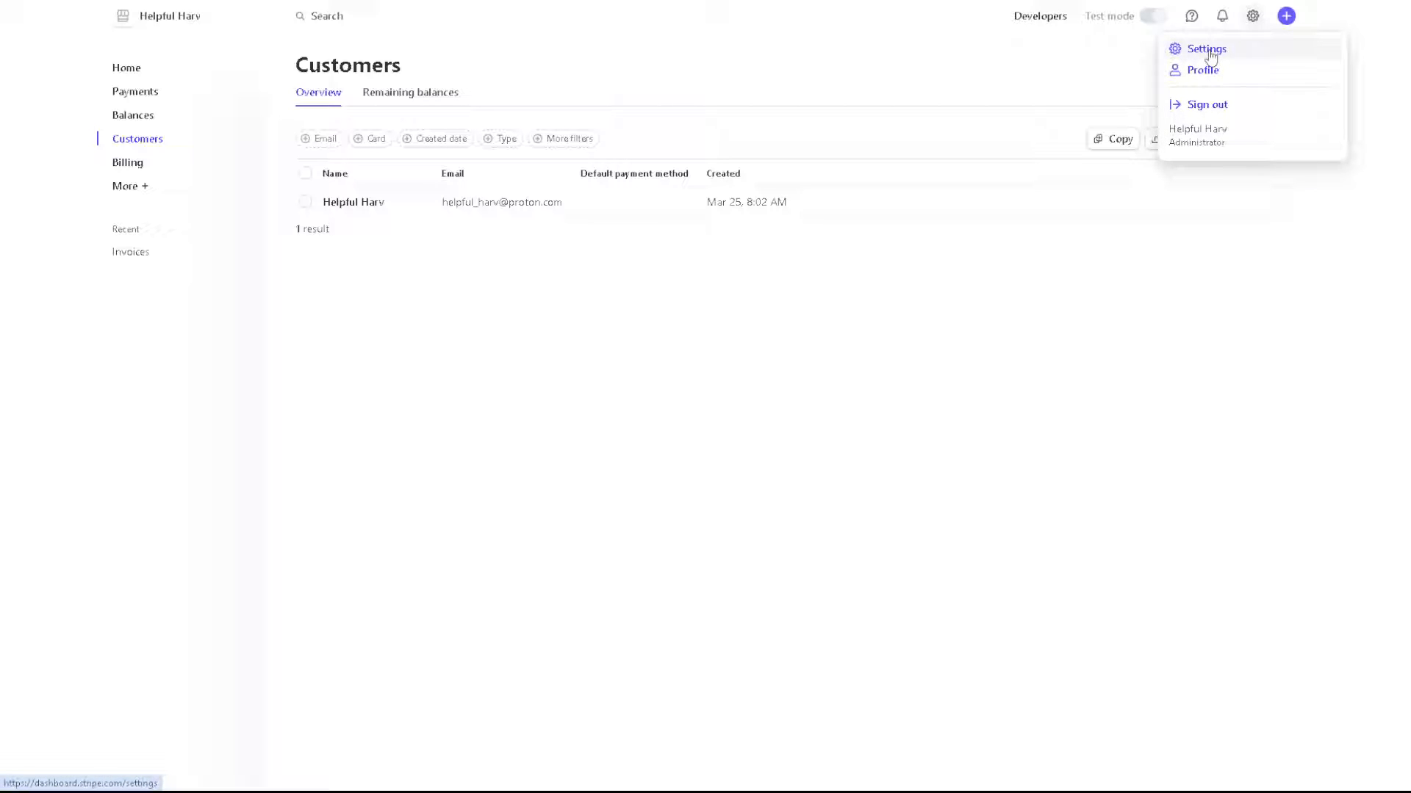
click(1205, 49)
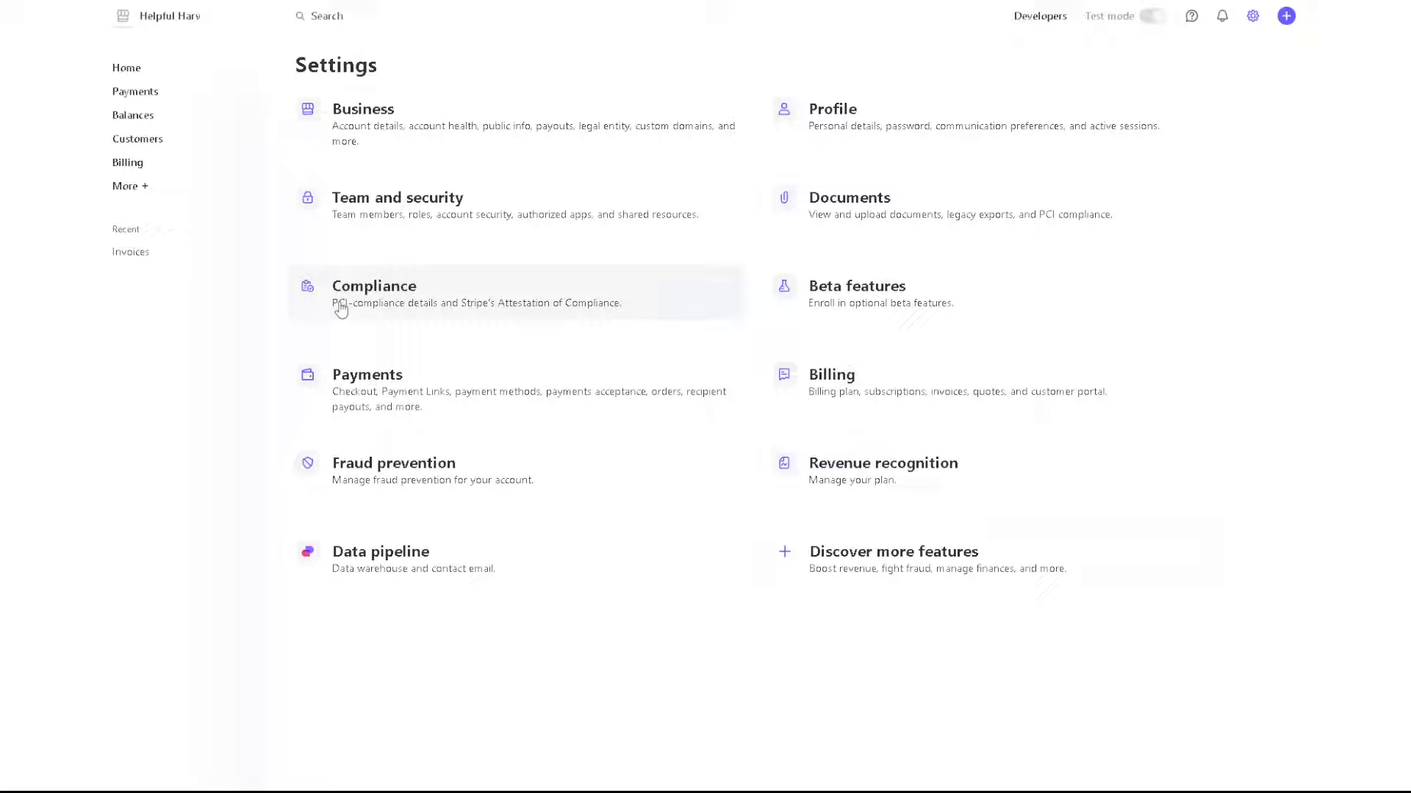
mouse_move(400, 132)
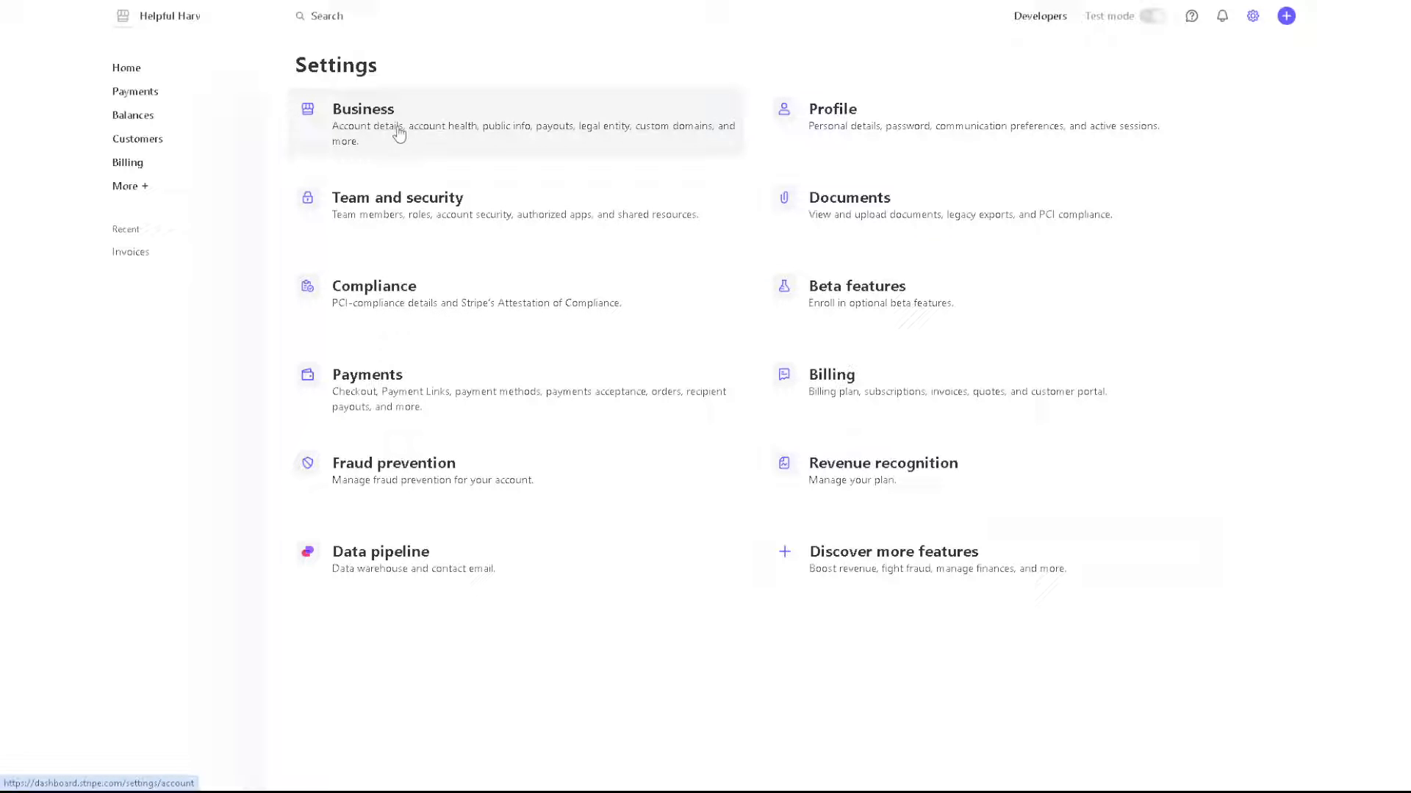
mouse_move(530, 143)
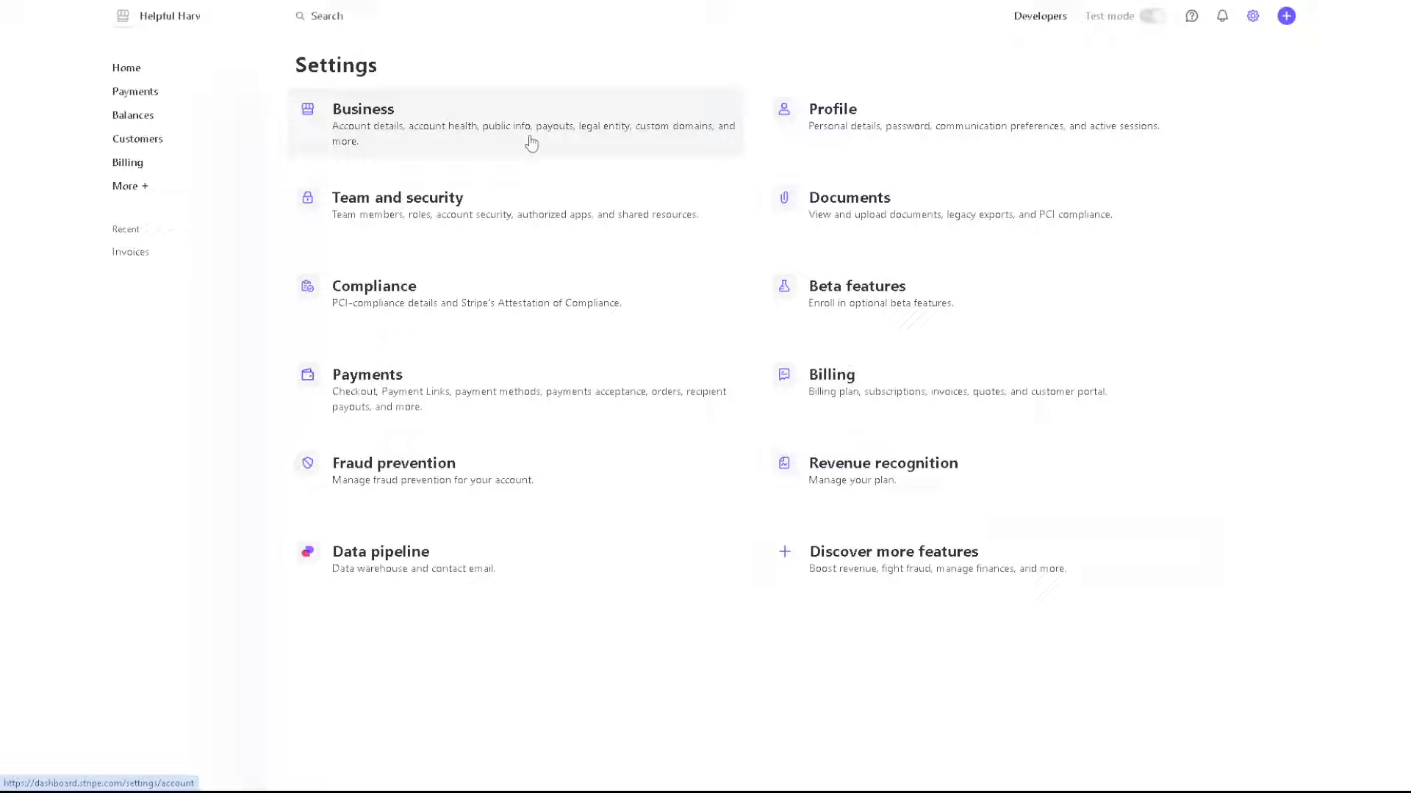
mouse_move(402, 241)
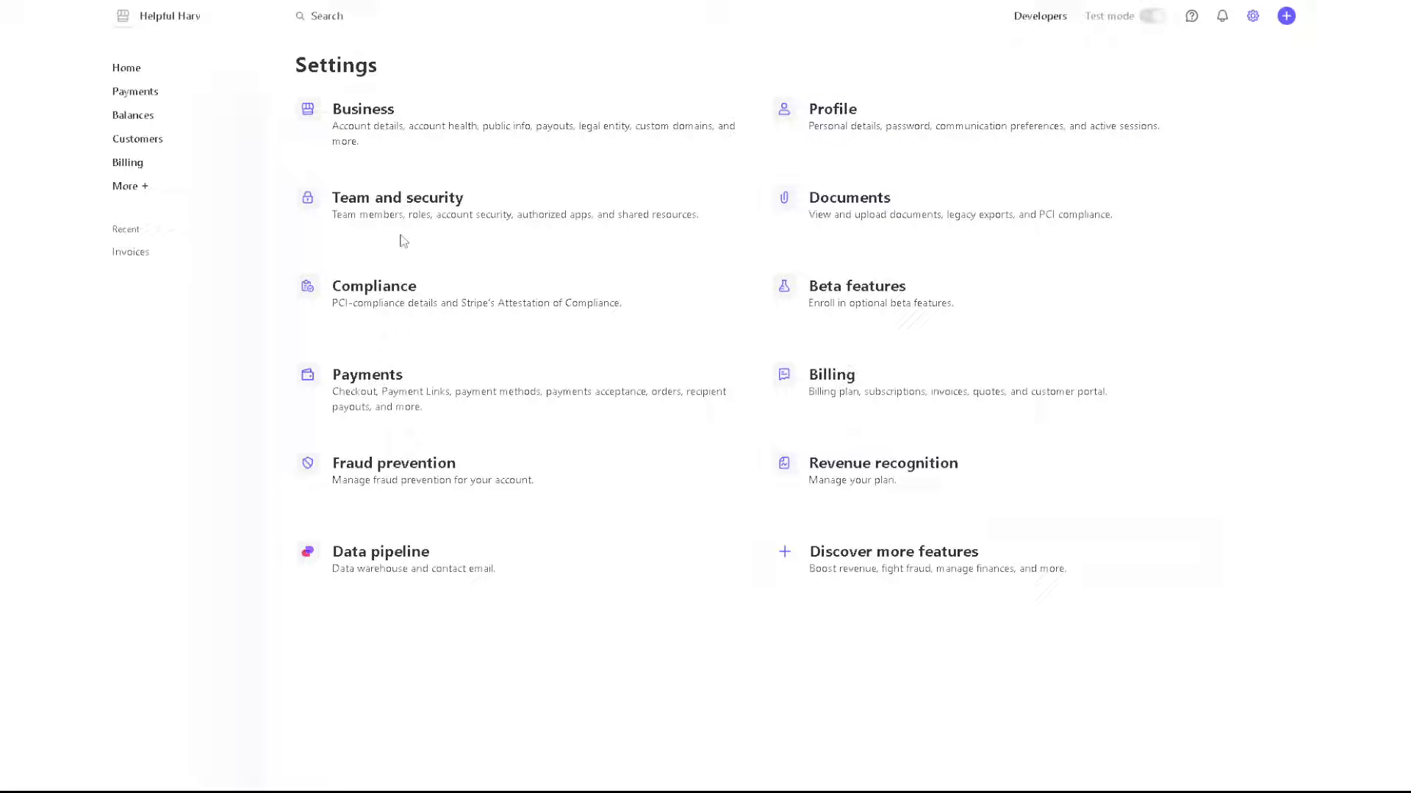
mouse_move(401, 496)
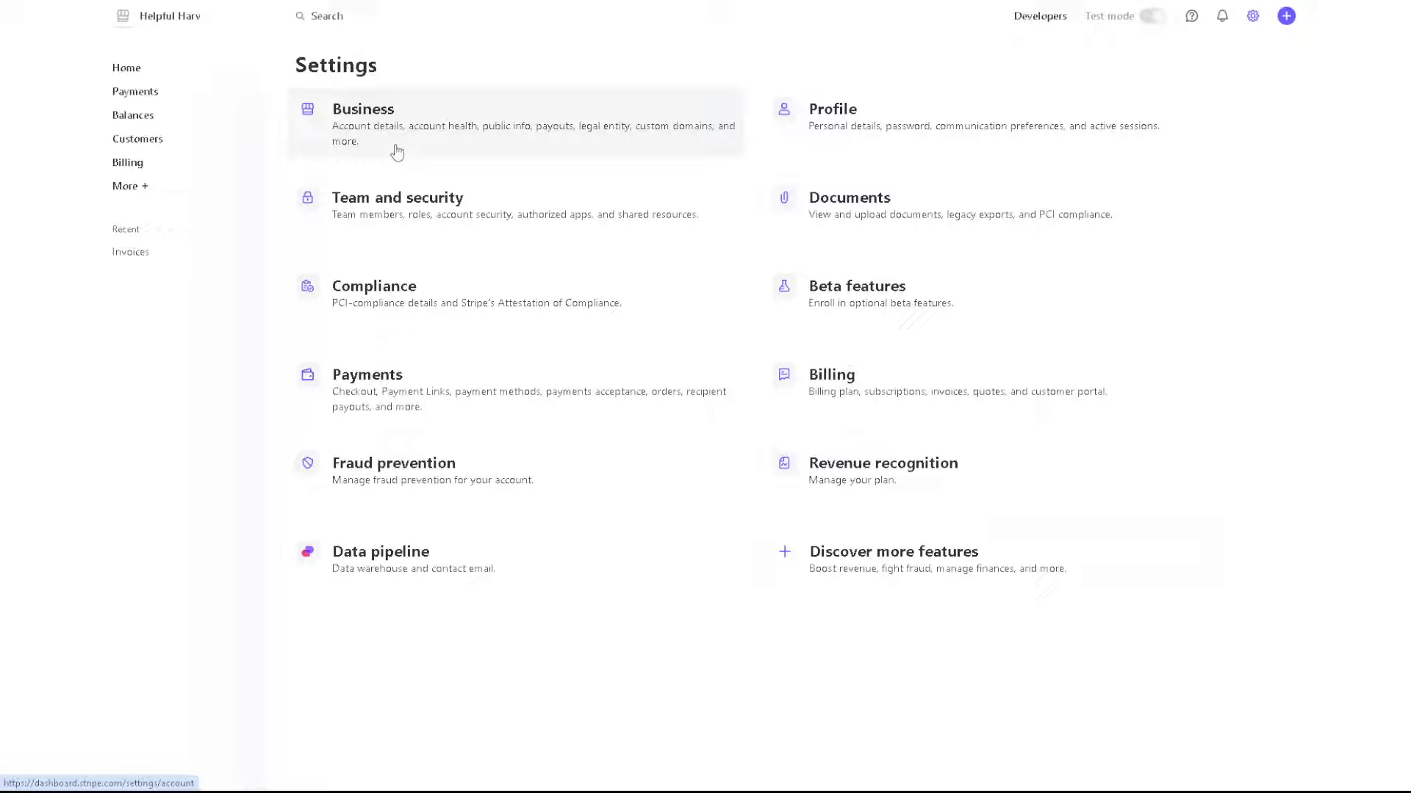
click(363, 108)
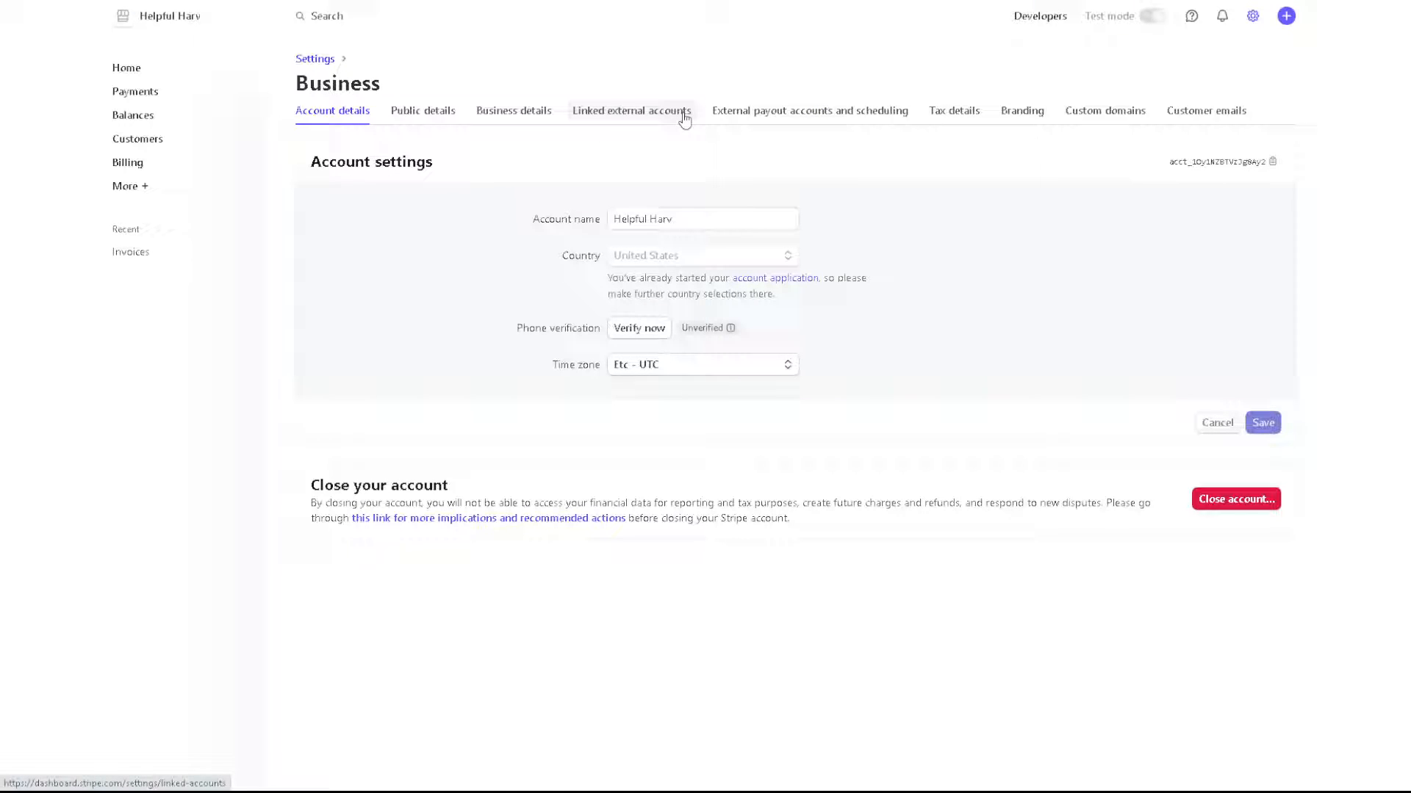
mouse_move(405, 128)
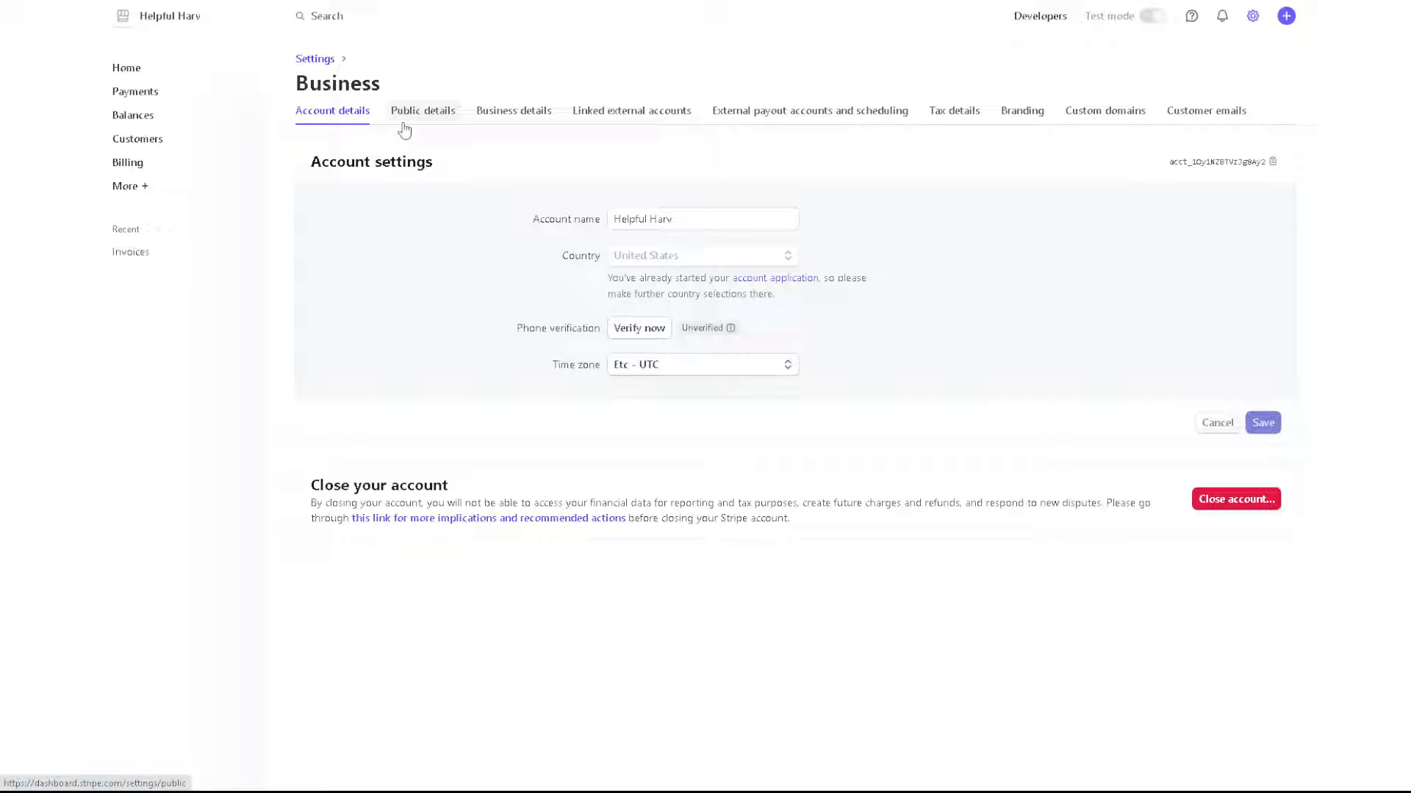
mouse_move(1223, 510)
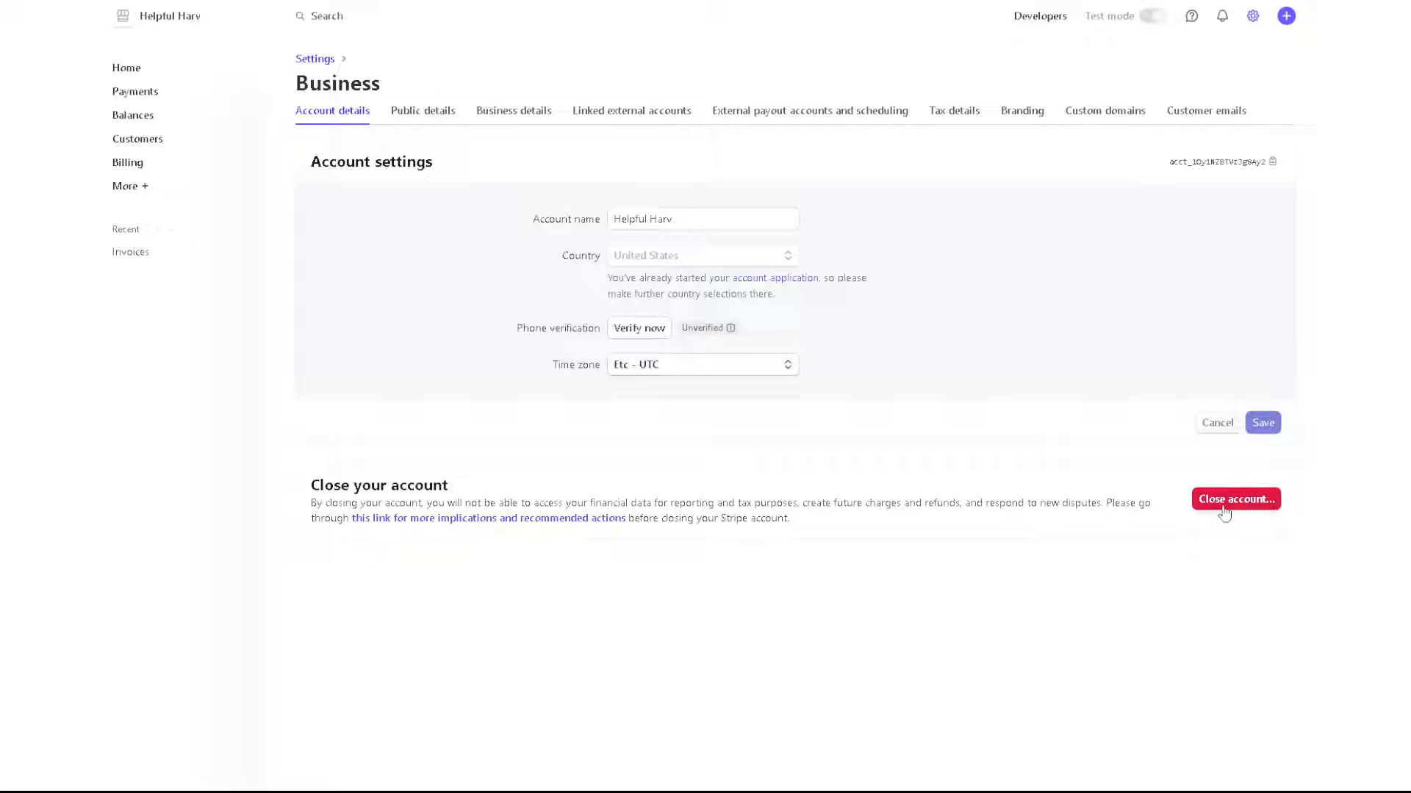
mouse_move(659, 516)
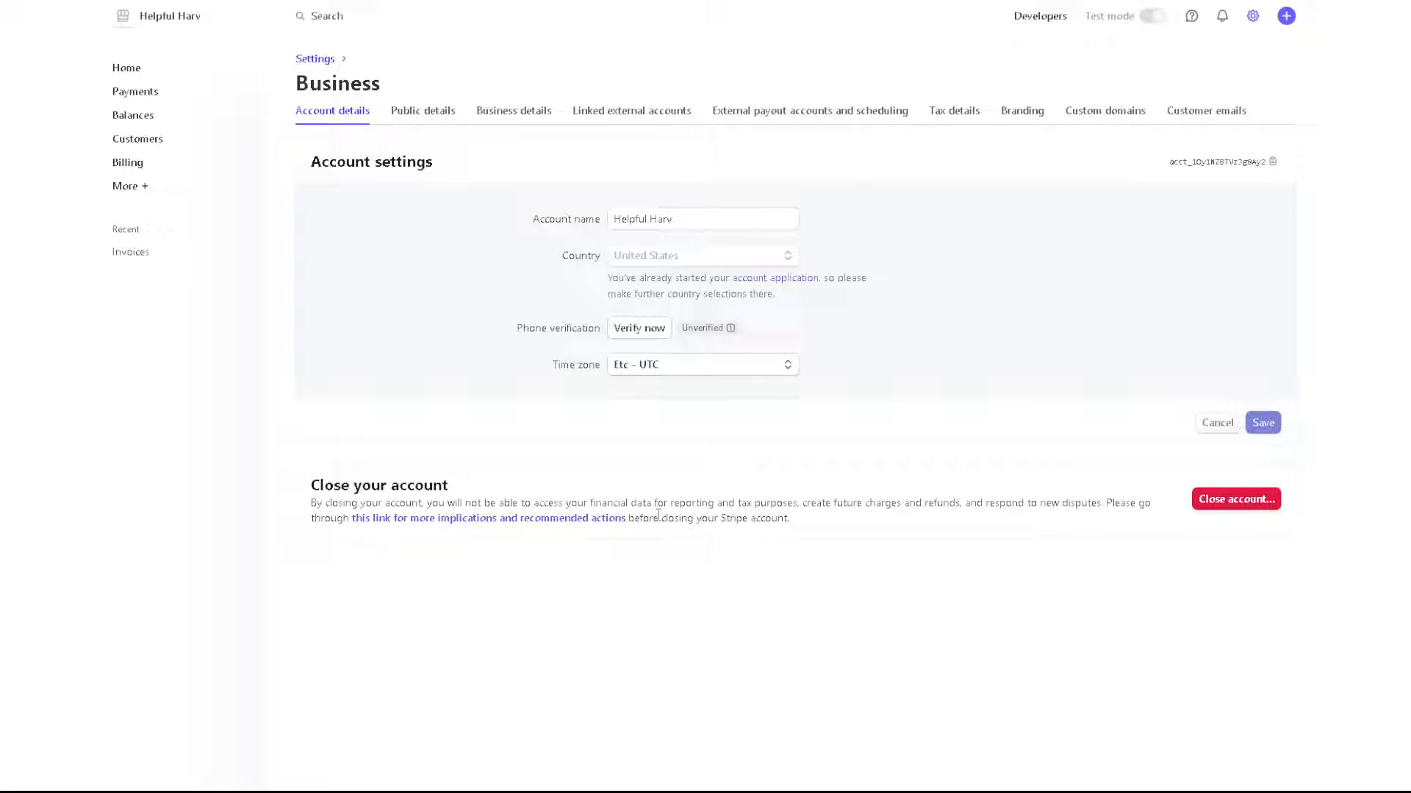
mouse_move(422, 530)
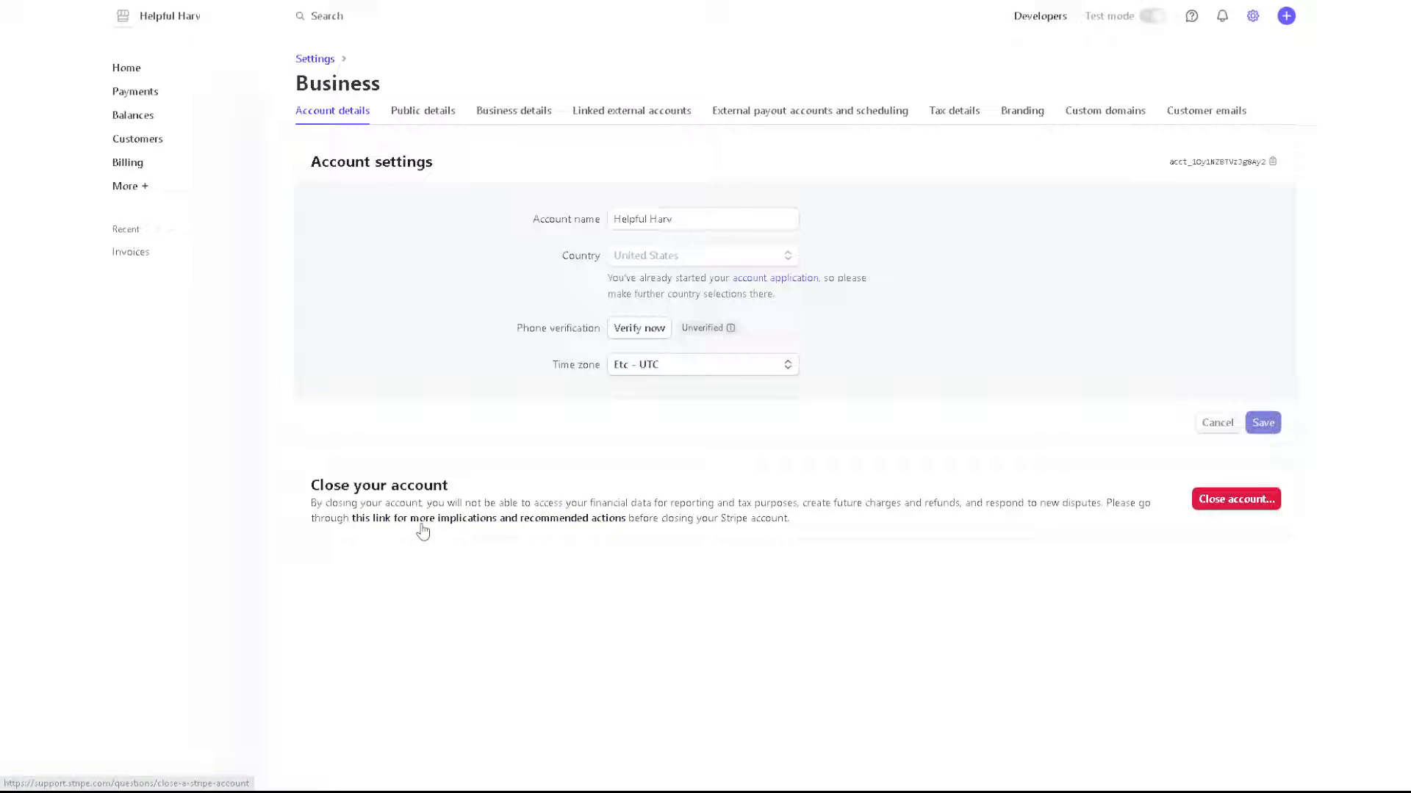
mouse_move(703, 502)
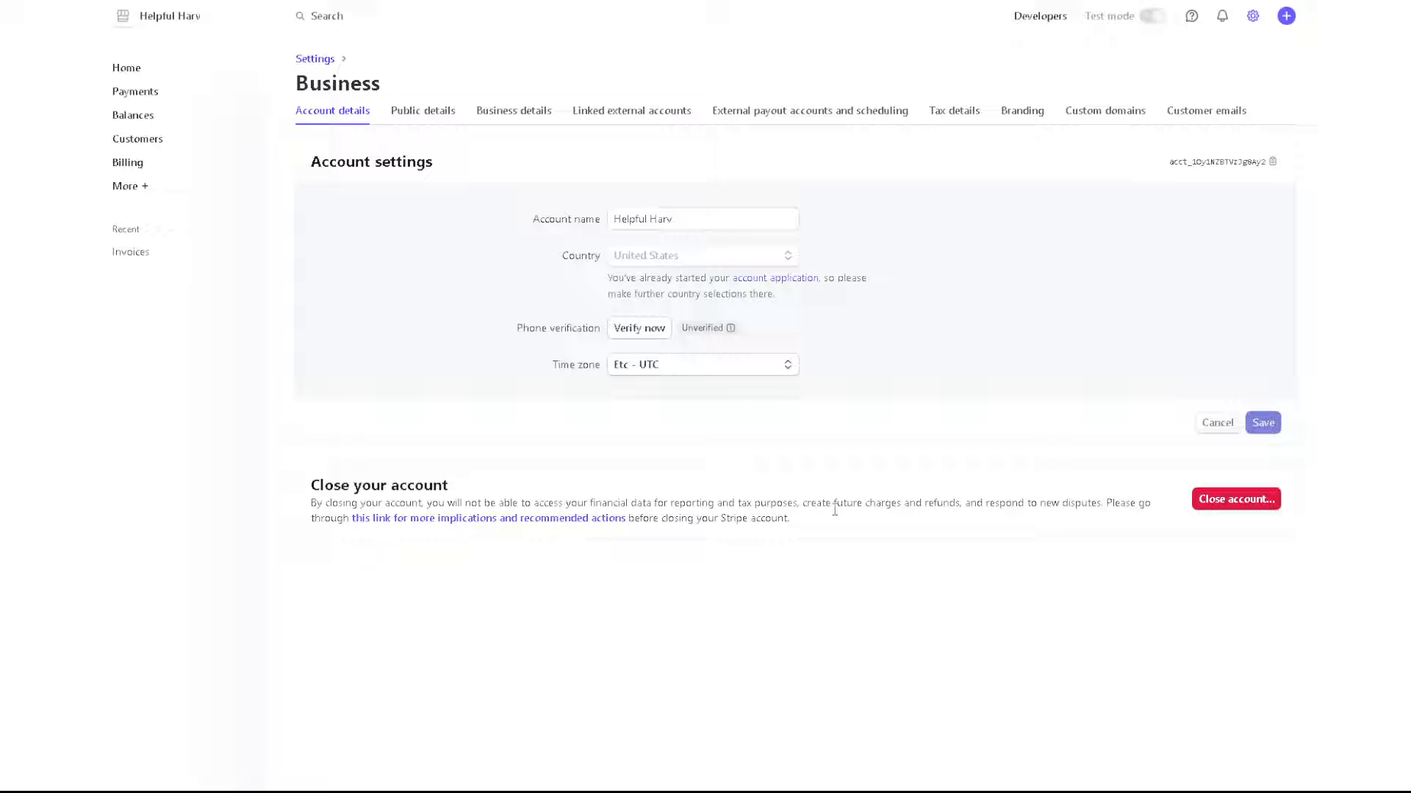
mouse_move(869, 518)
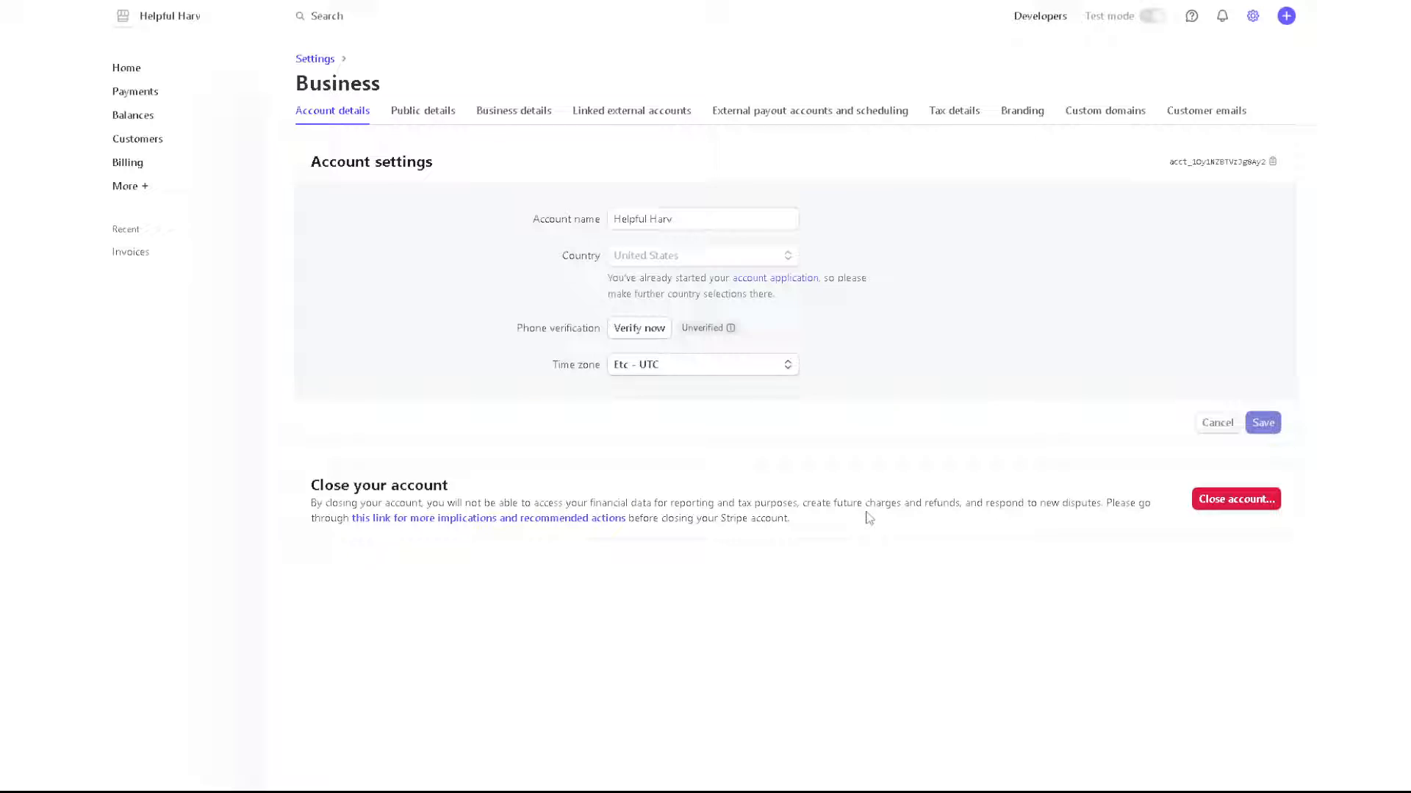
mouse_move(419, 496)
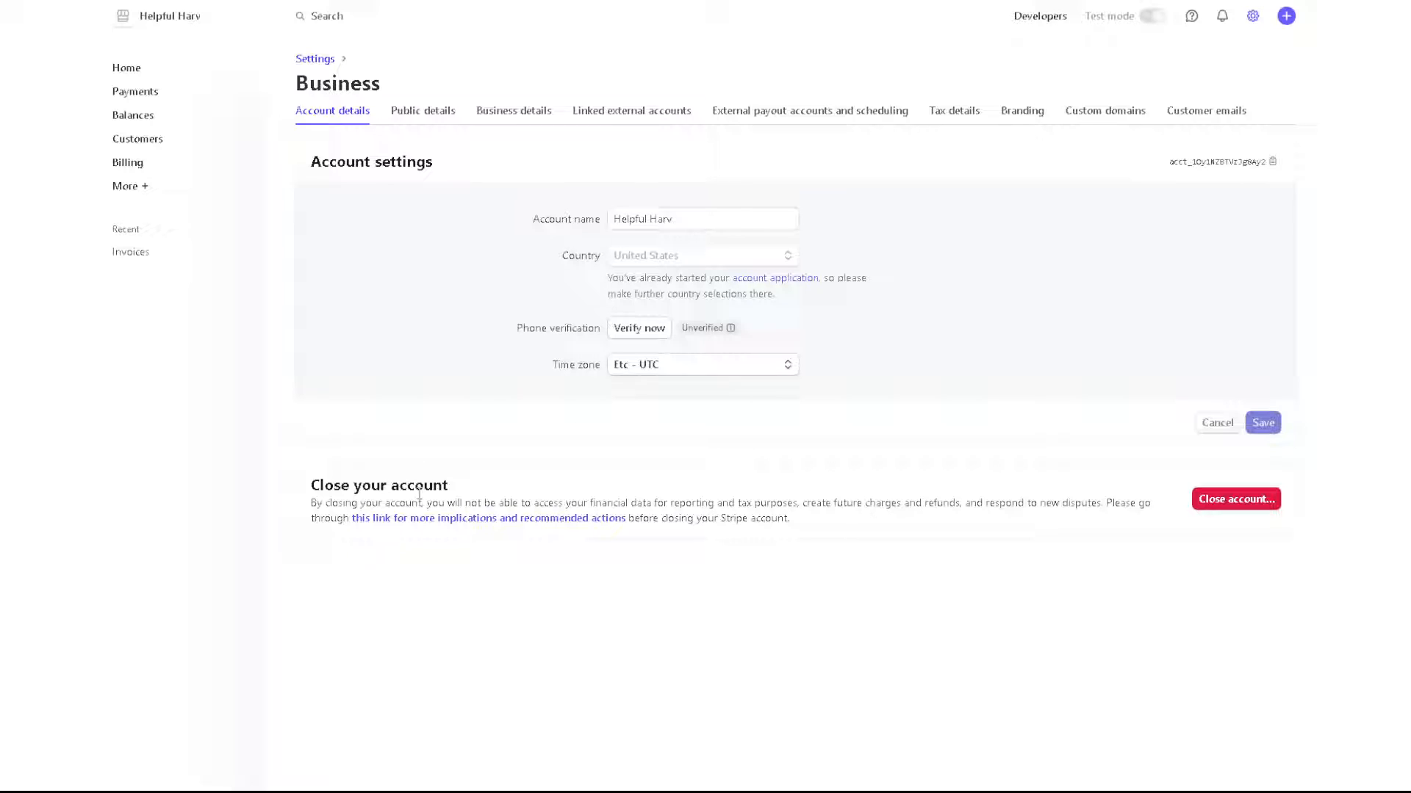
mouse_move(452, 529)
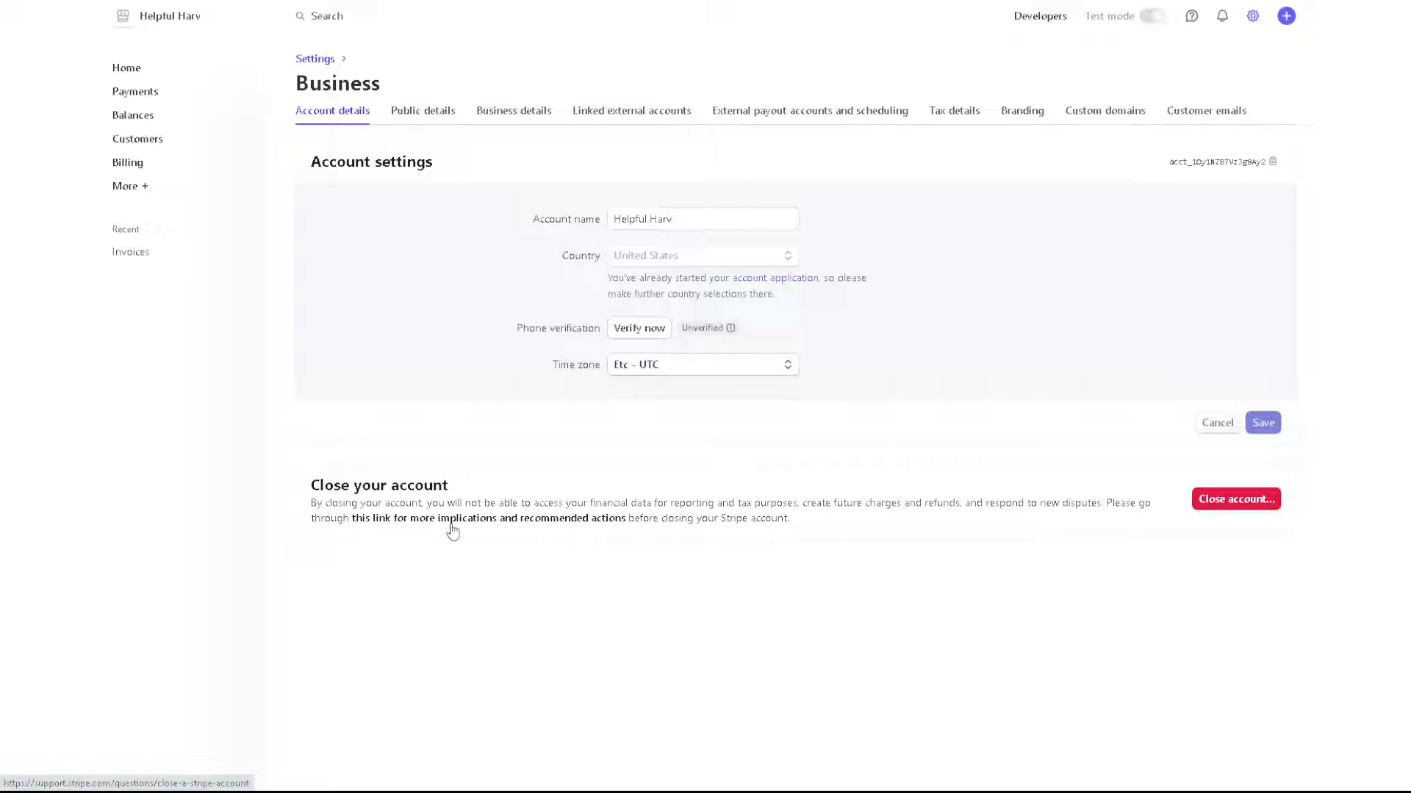
mouse_move(454, 524)
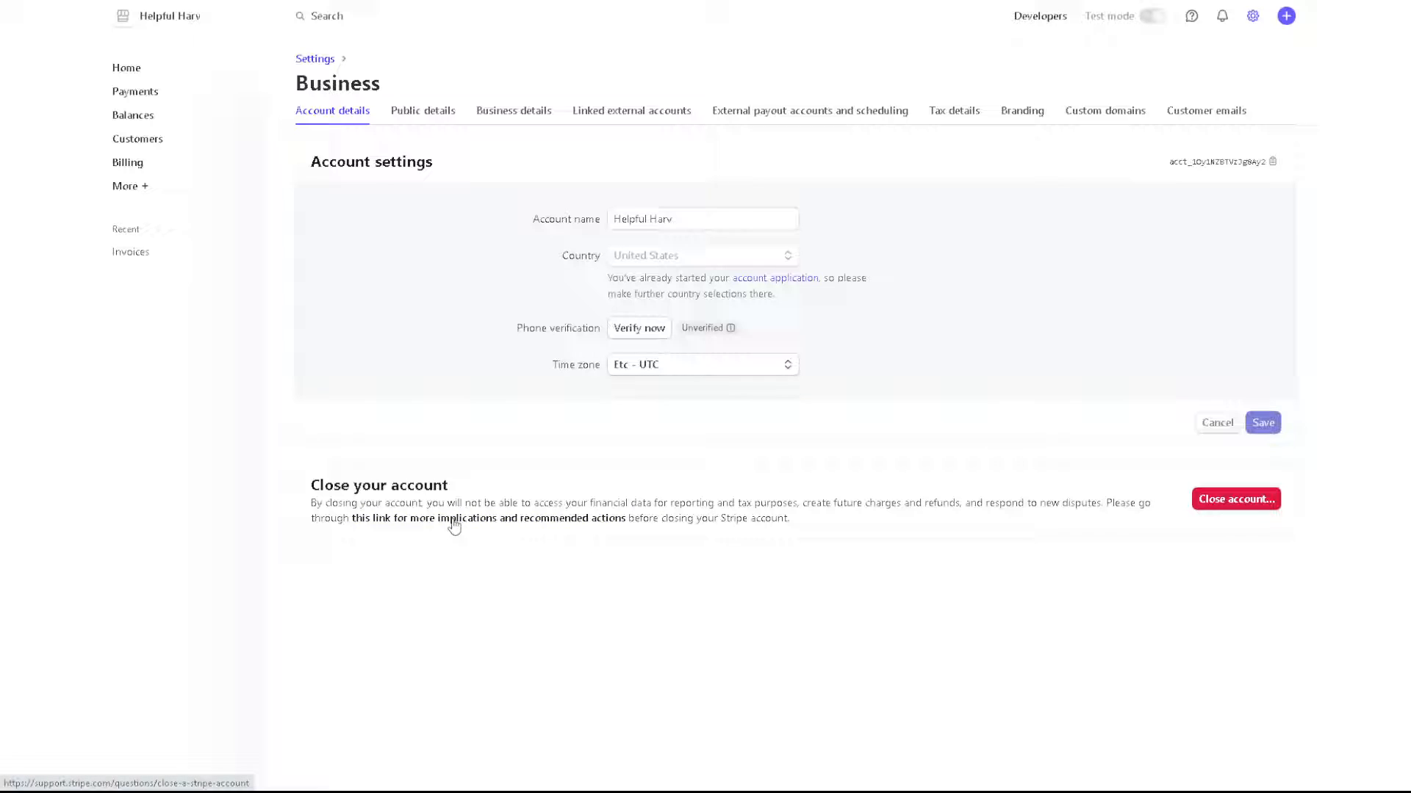
mouse_move(506, 543)
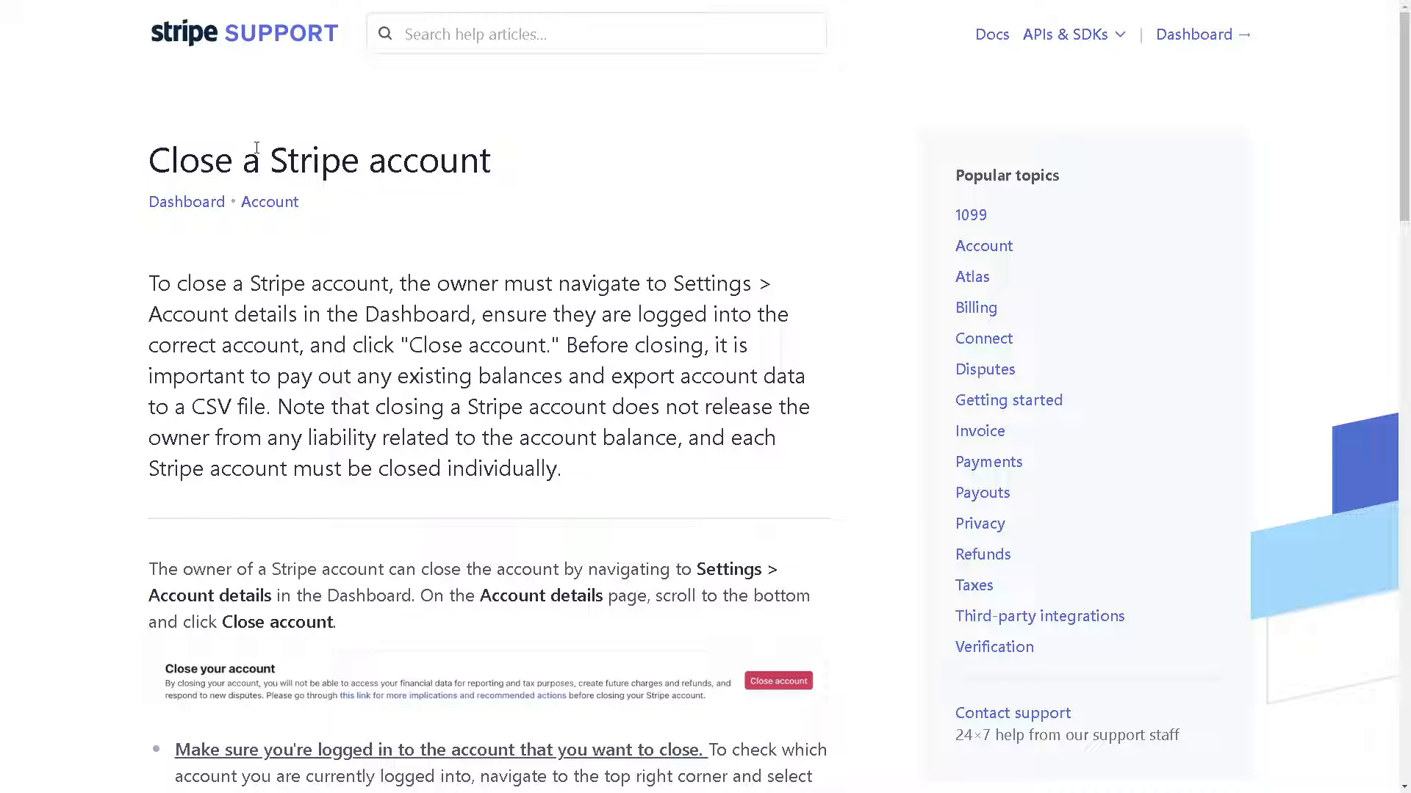
mouse_move(252, 334)
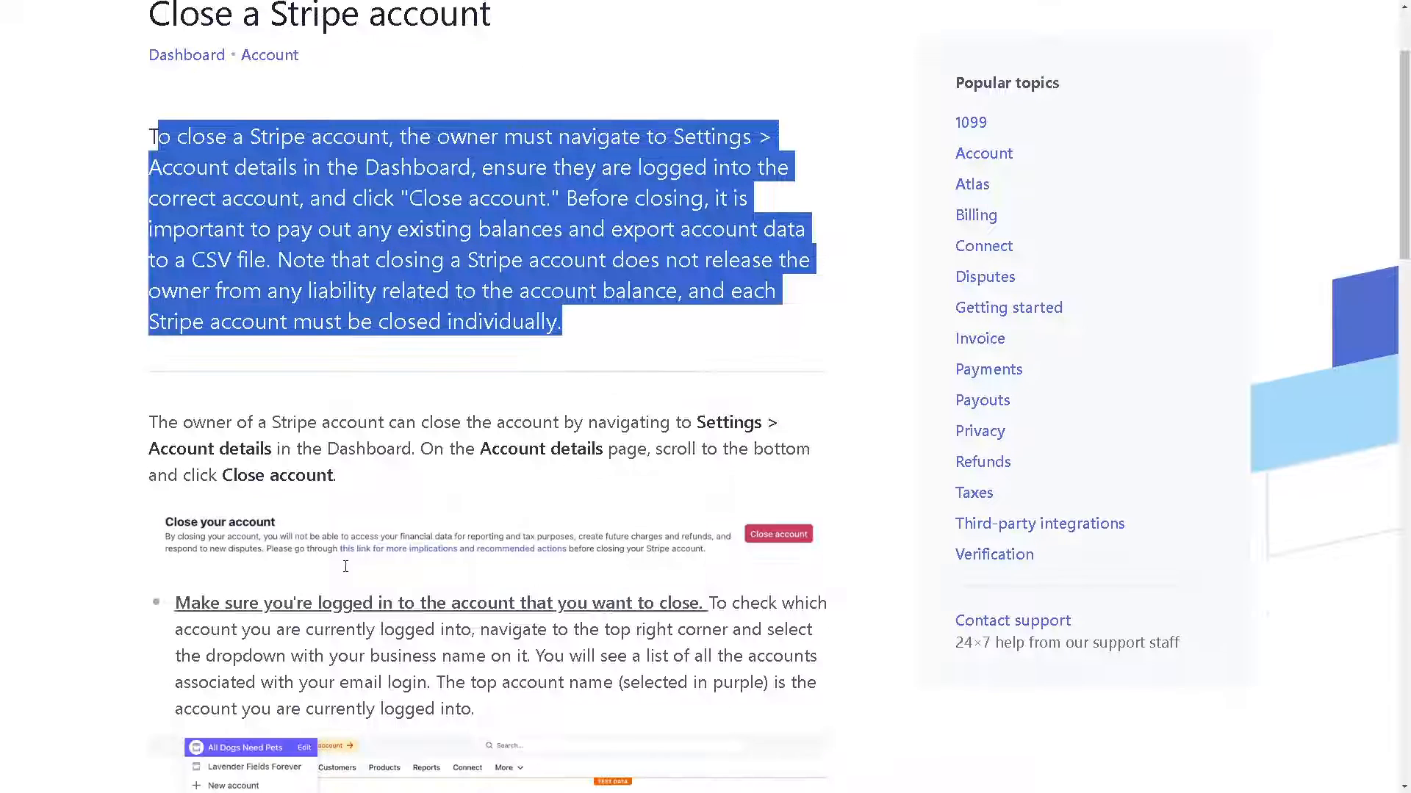
- Scroll through the Close a Stripe account support article to its Additional Information
scroll(down, 3)
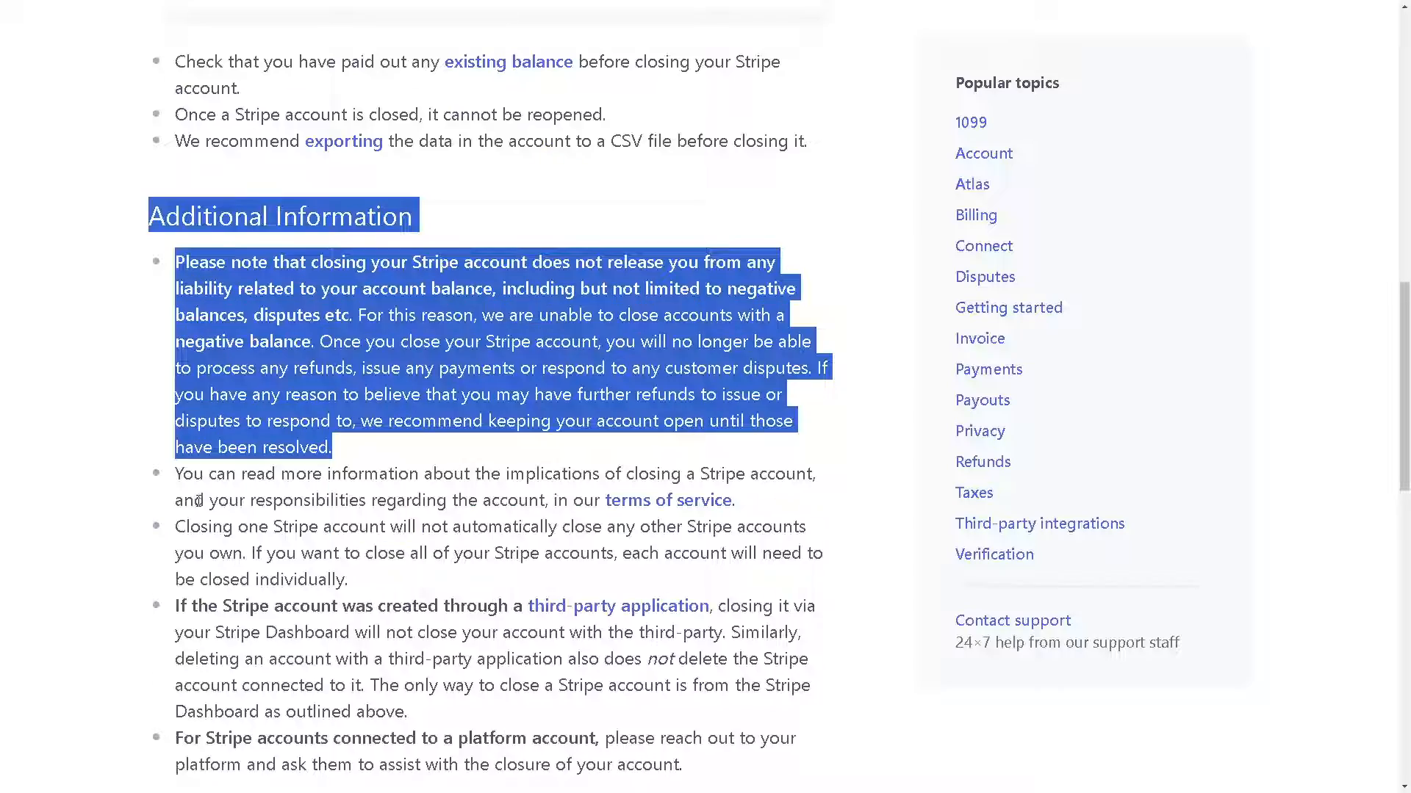
scroll(up, 3)
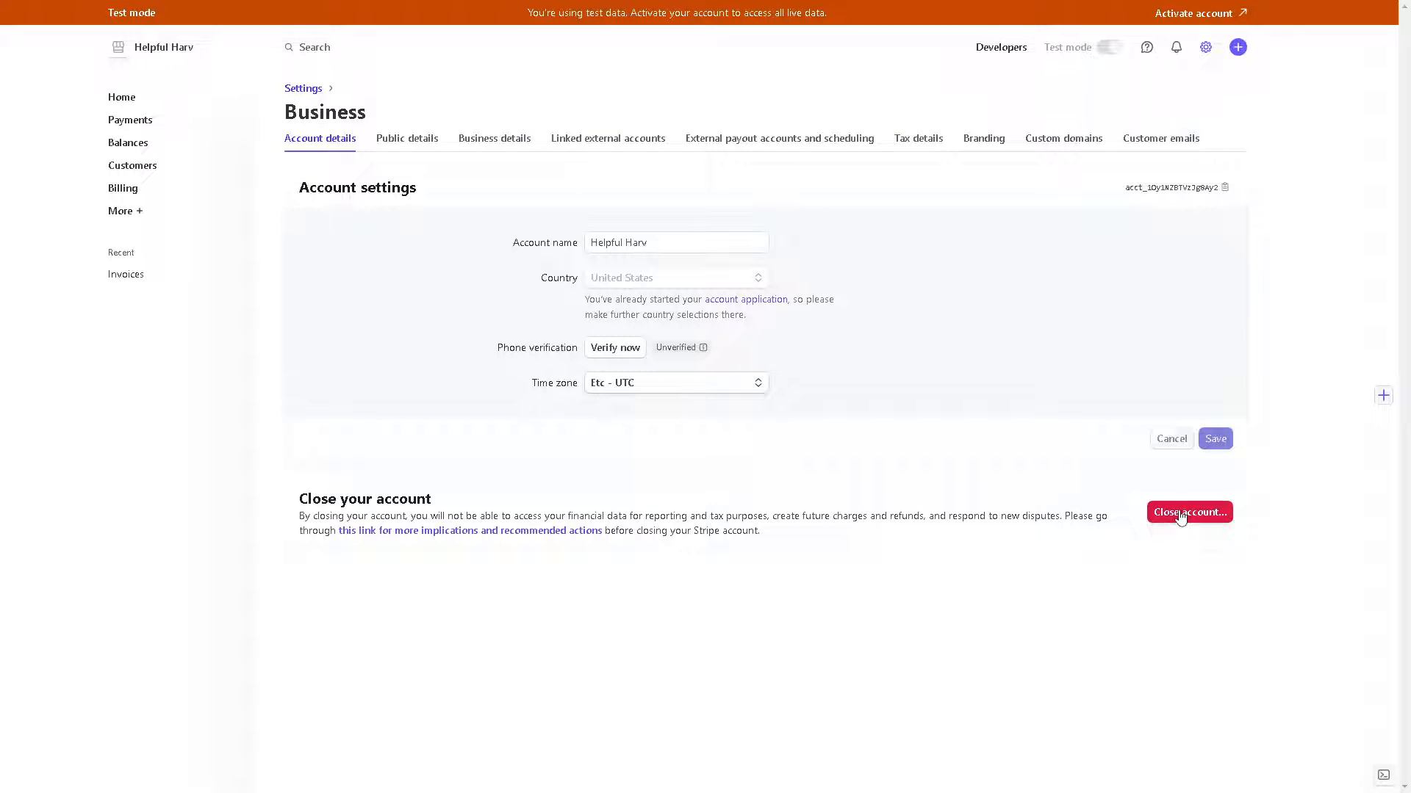
- Press the red Close account button to trigger the six-digit verification request
click(1190, 512)
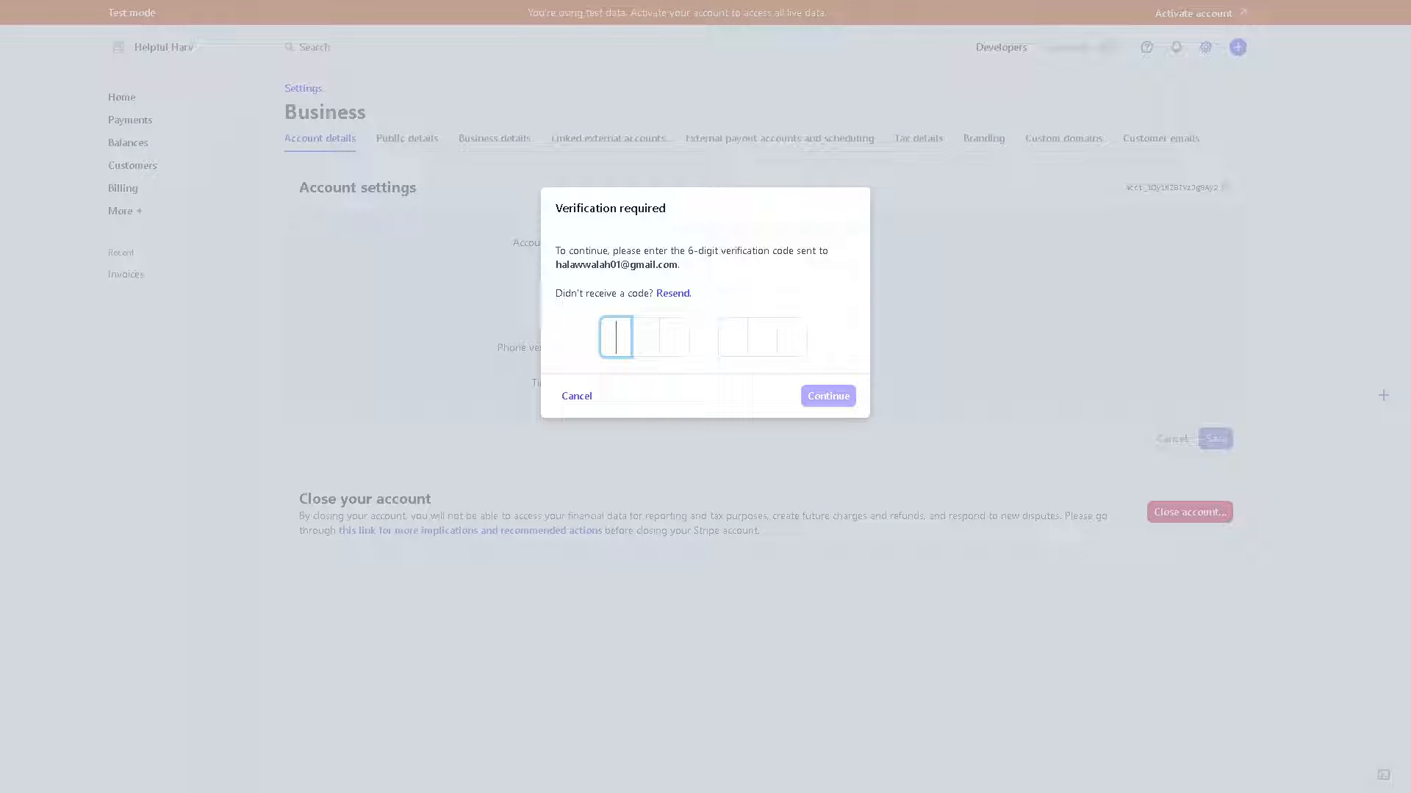
click(576, 396)
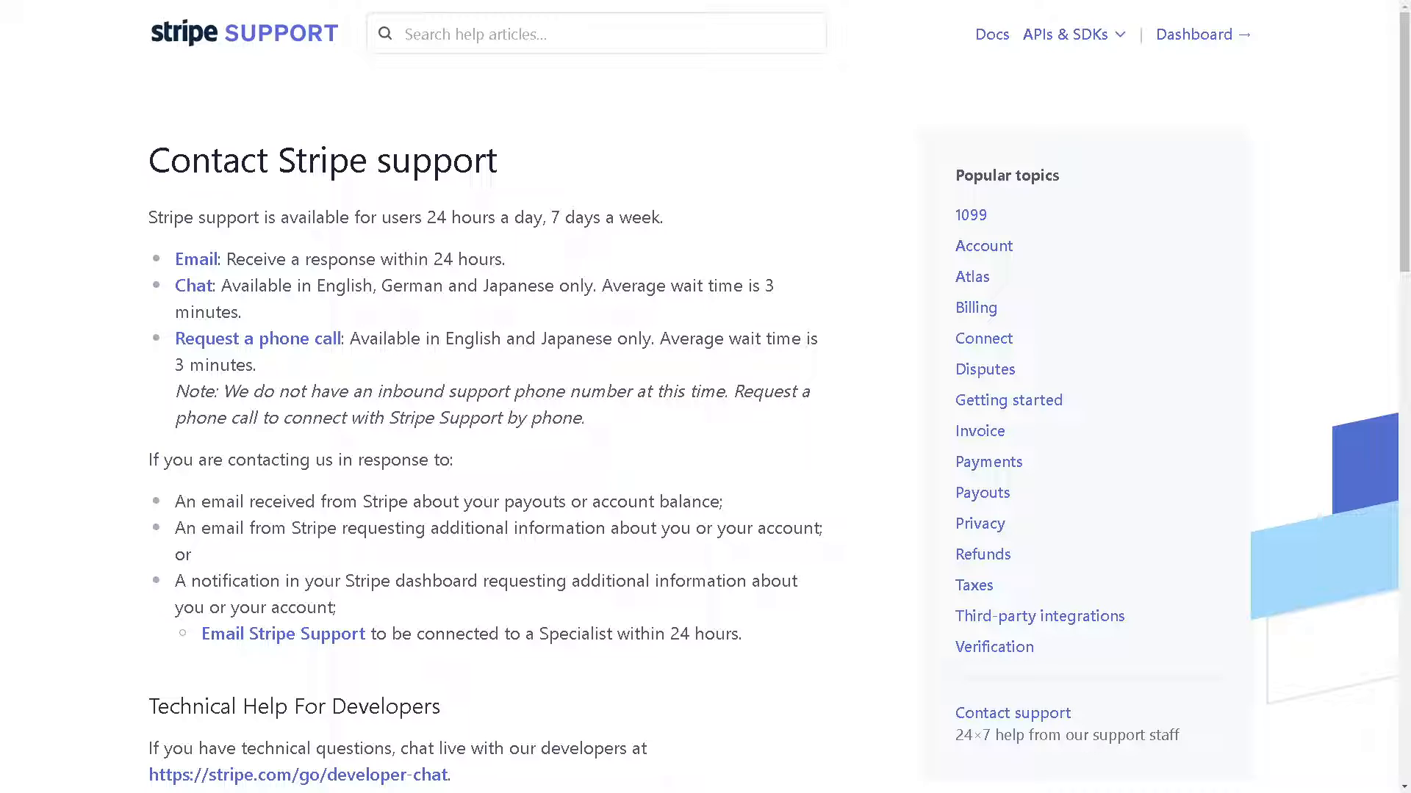
mouse_move(171, 285)
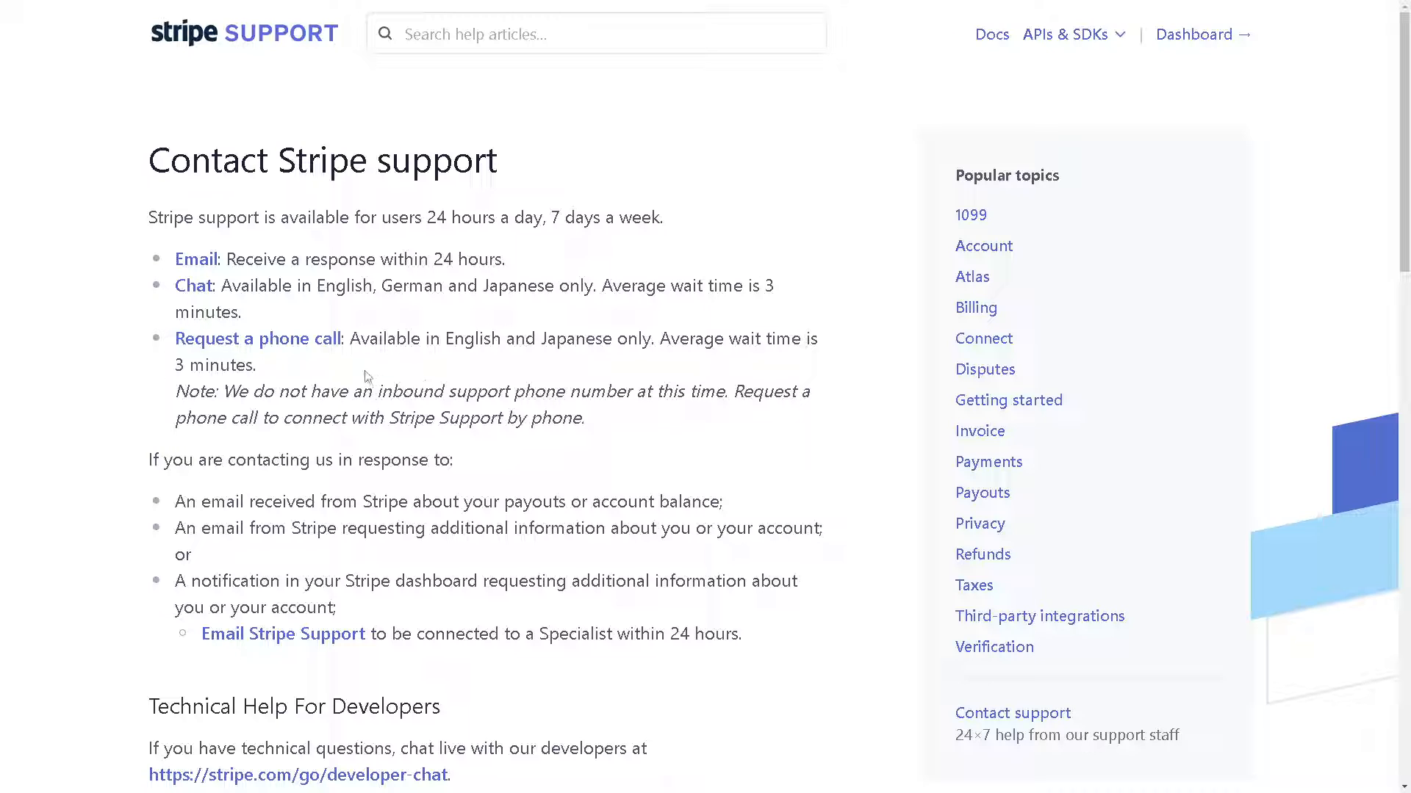
mouse_move(464, 368)
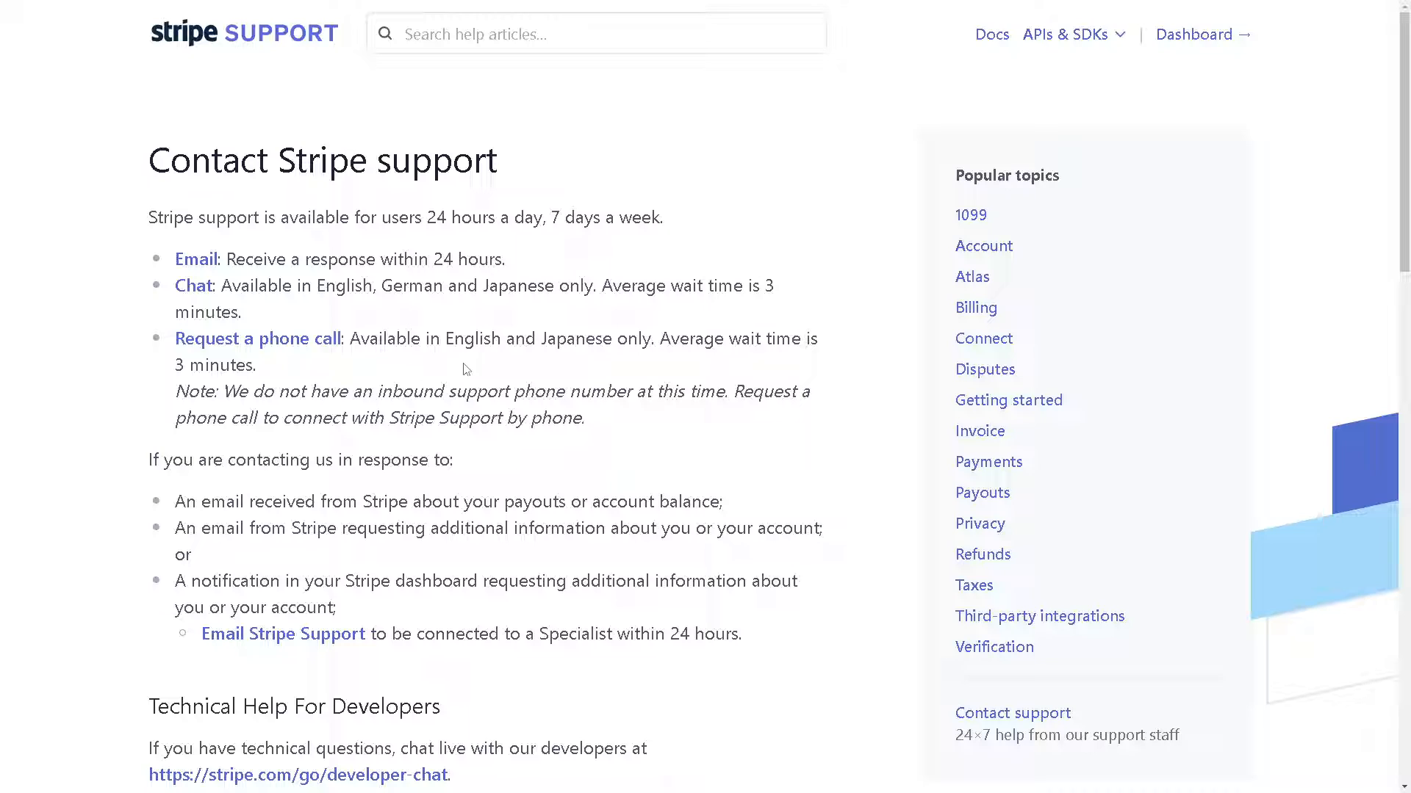
mouse_move(681, 357)
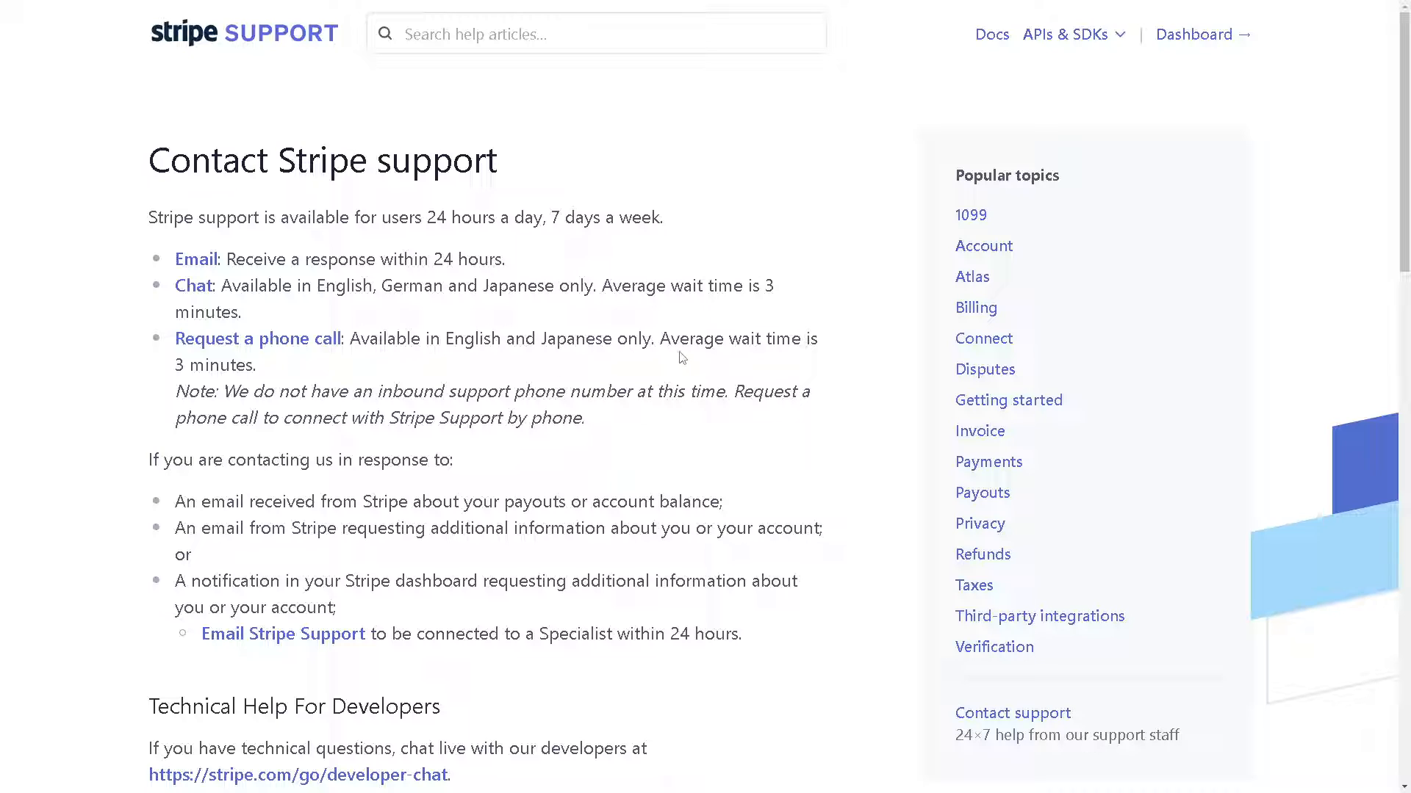
mouse_move(314, 378)
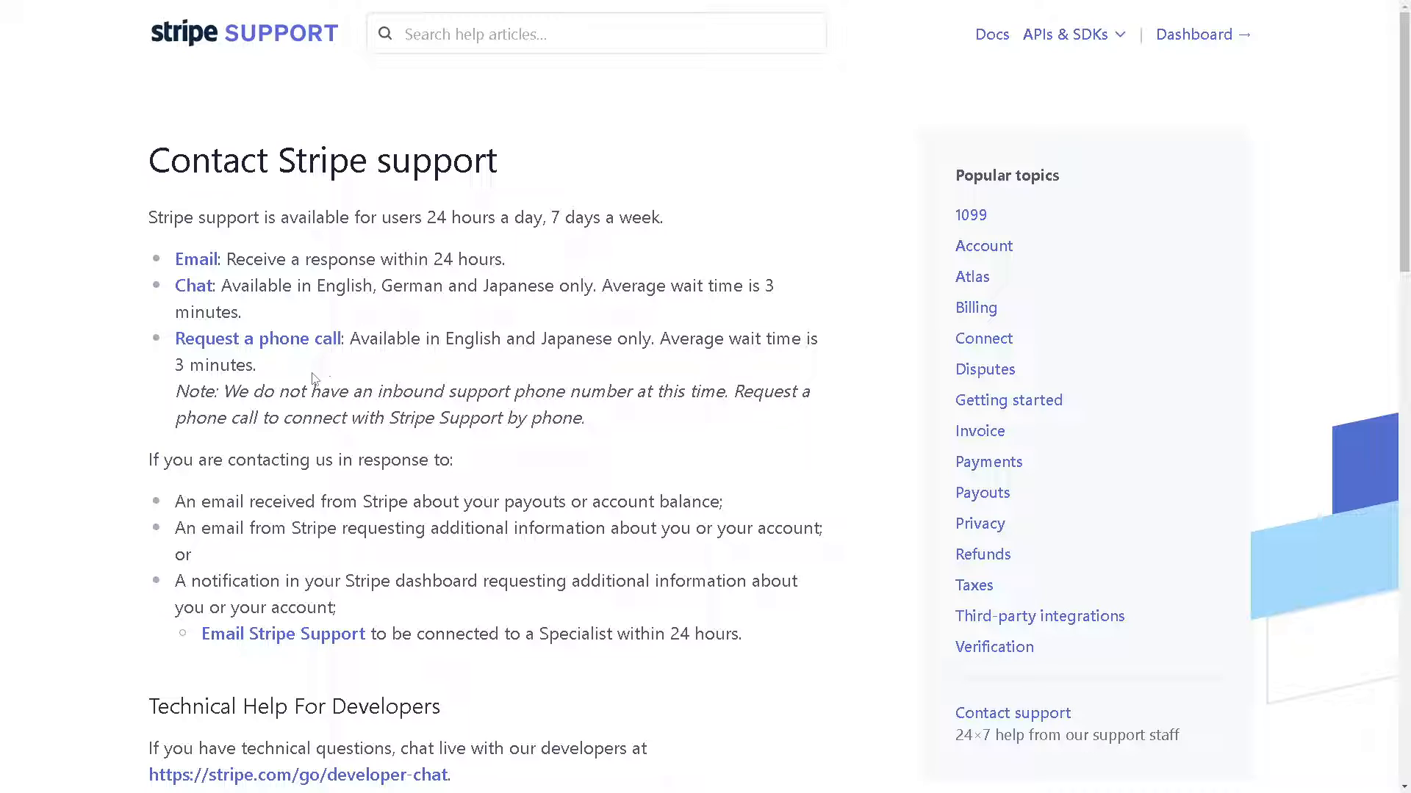
mouse_move(956, 603)
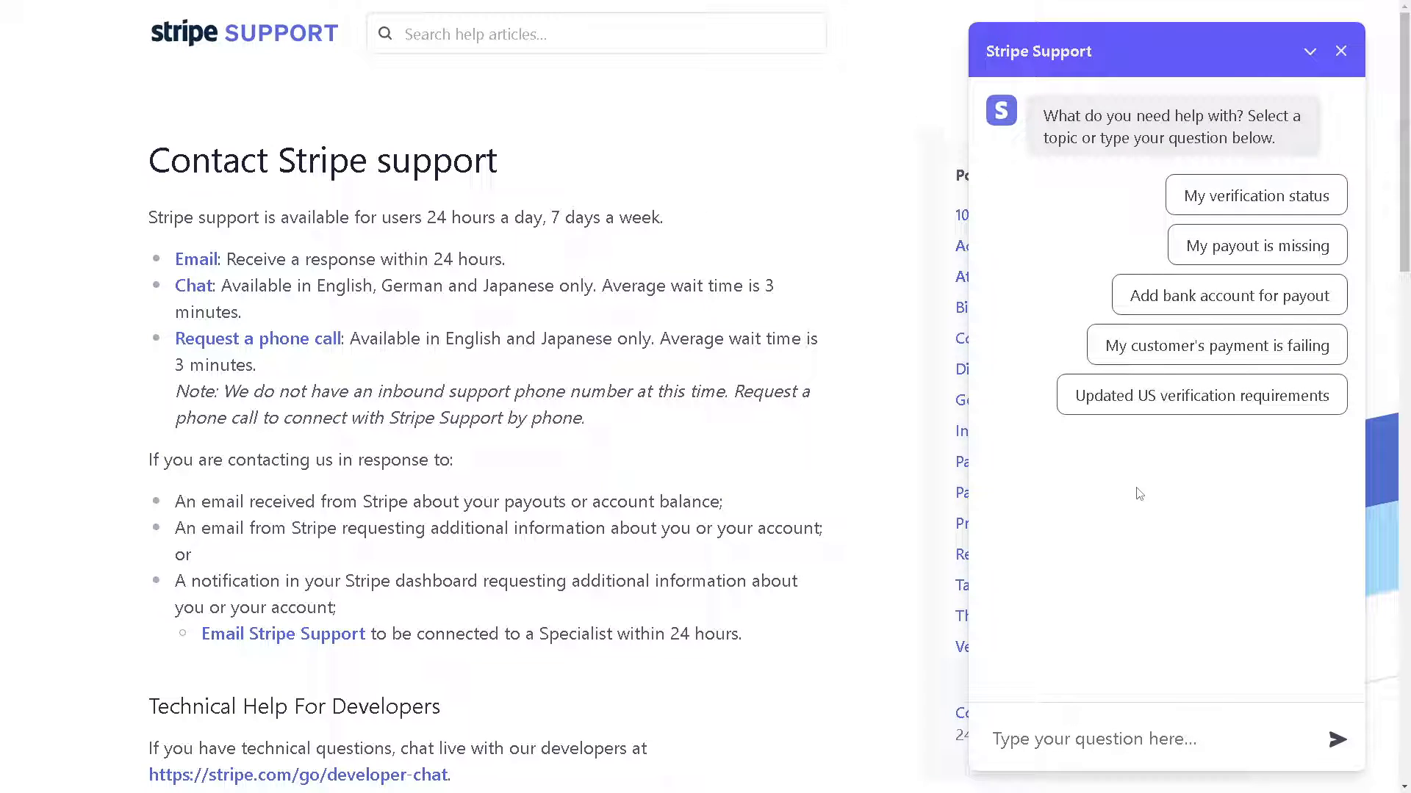
mouse_move(1114, 501)
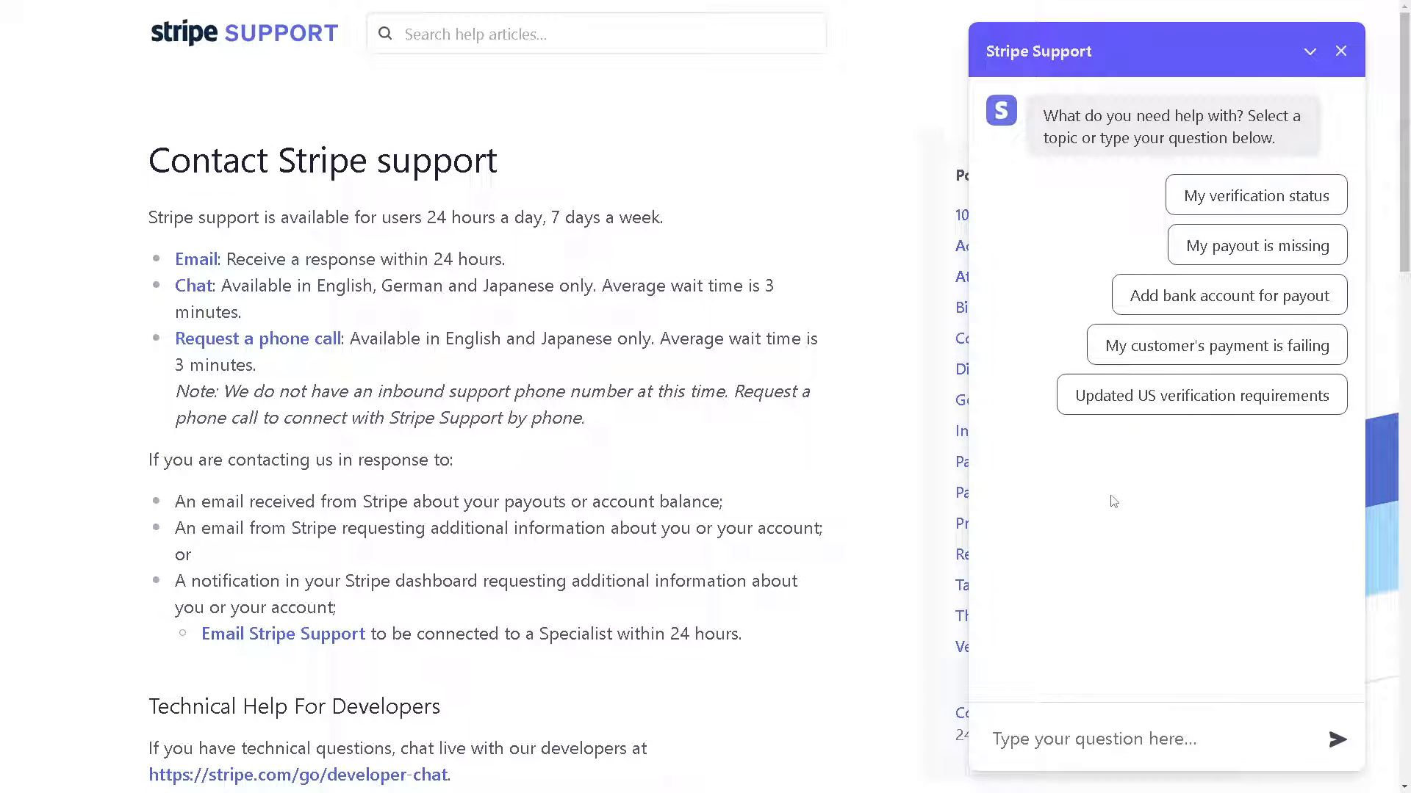
mouse_move(1118, 500)
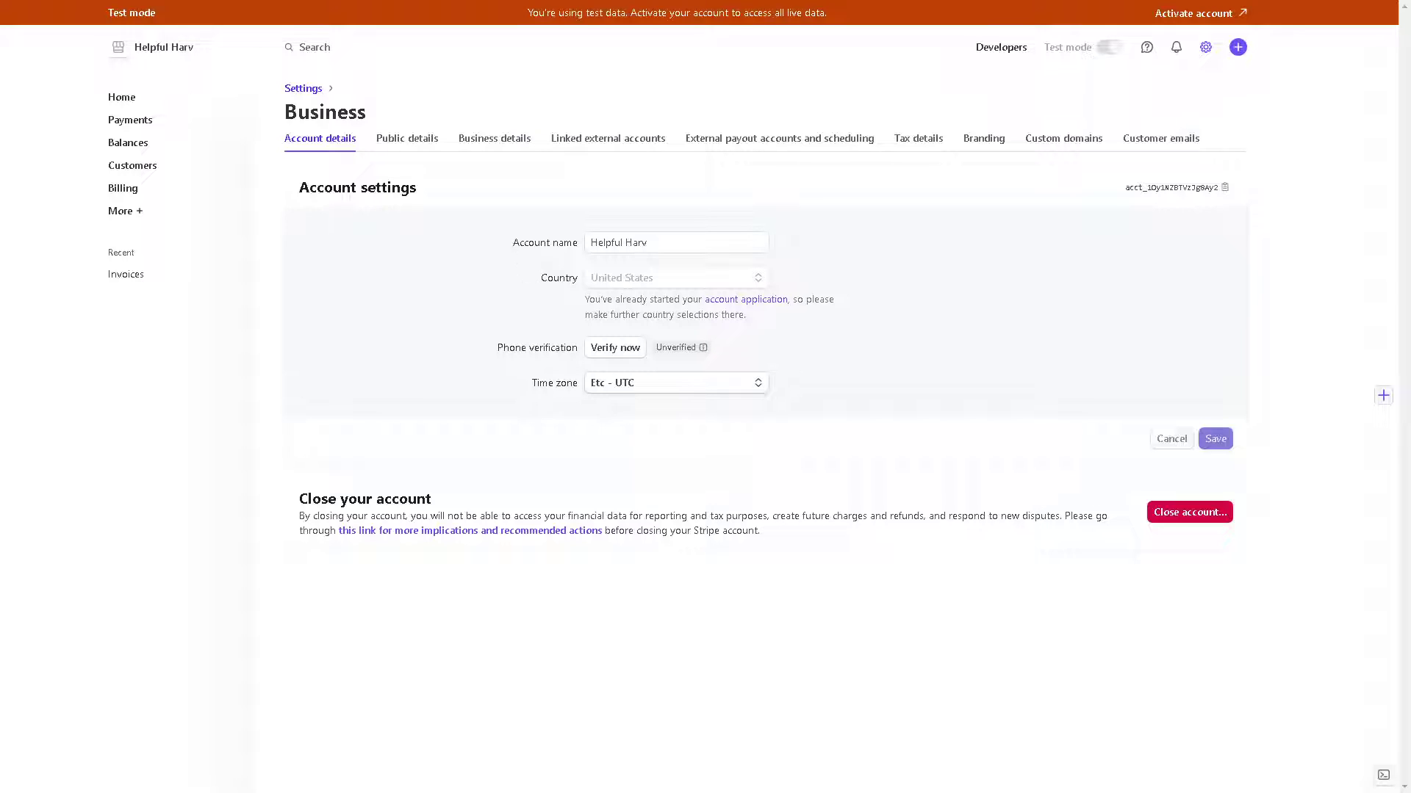
mouse_move(1173, 516)
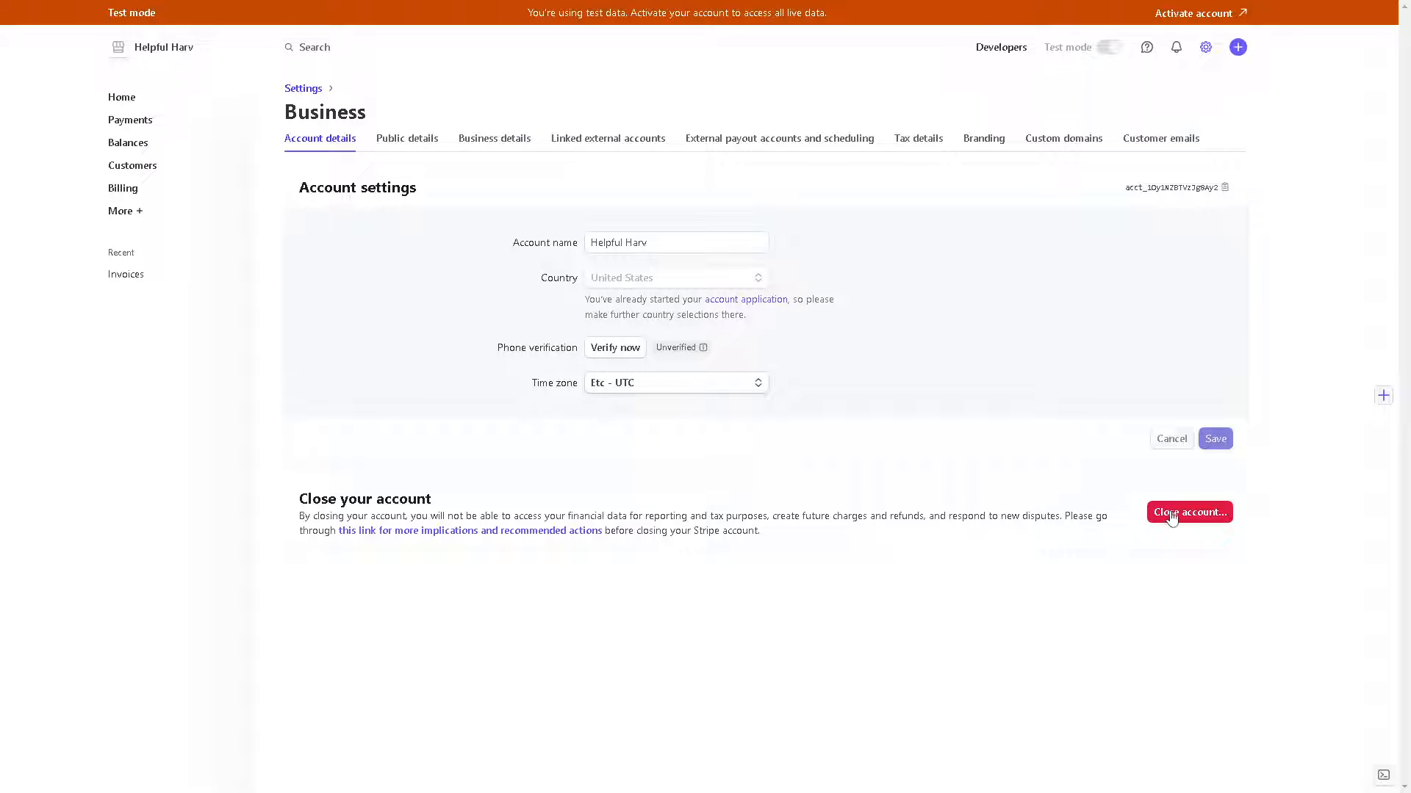